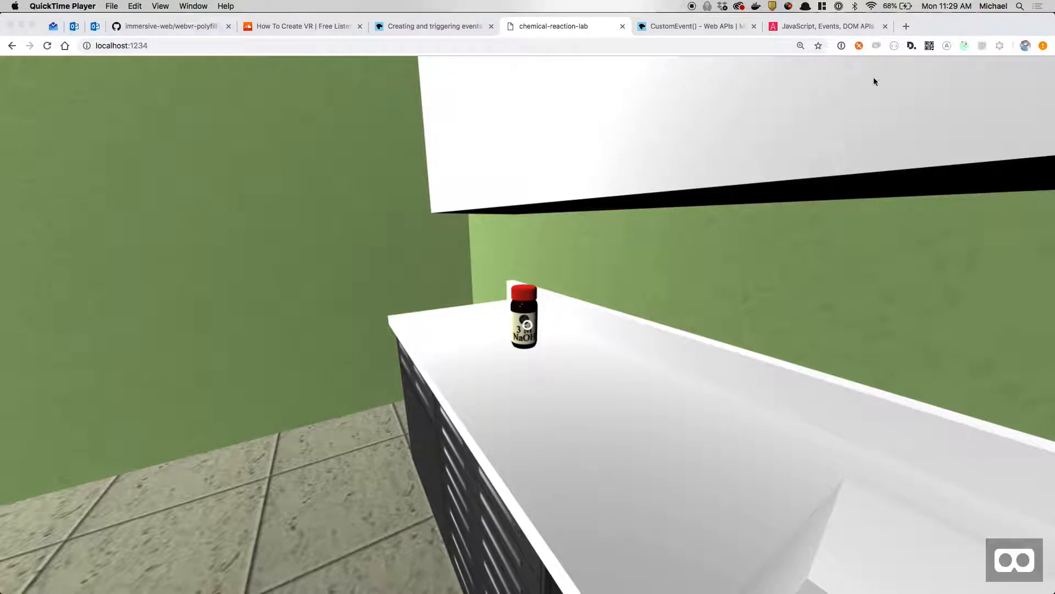
{"action": "mouse_move", "coordinate": [544, 392]}
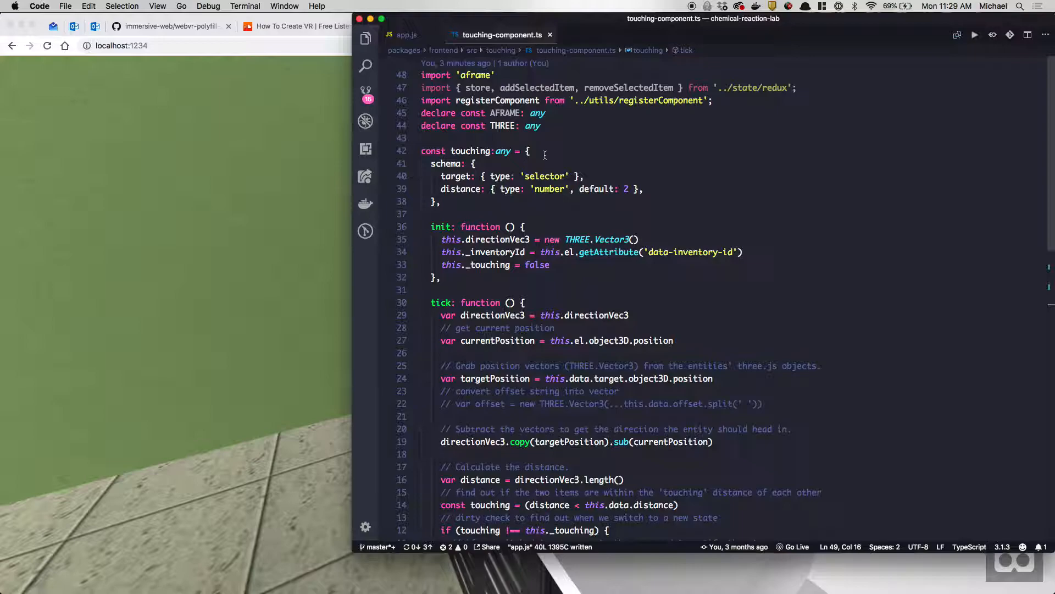
{"action": "mouse_move", "coordinate": [609, 328]}
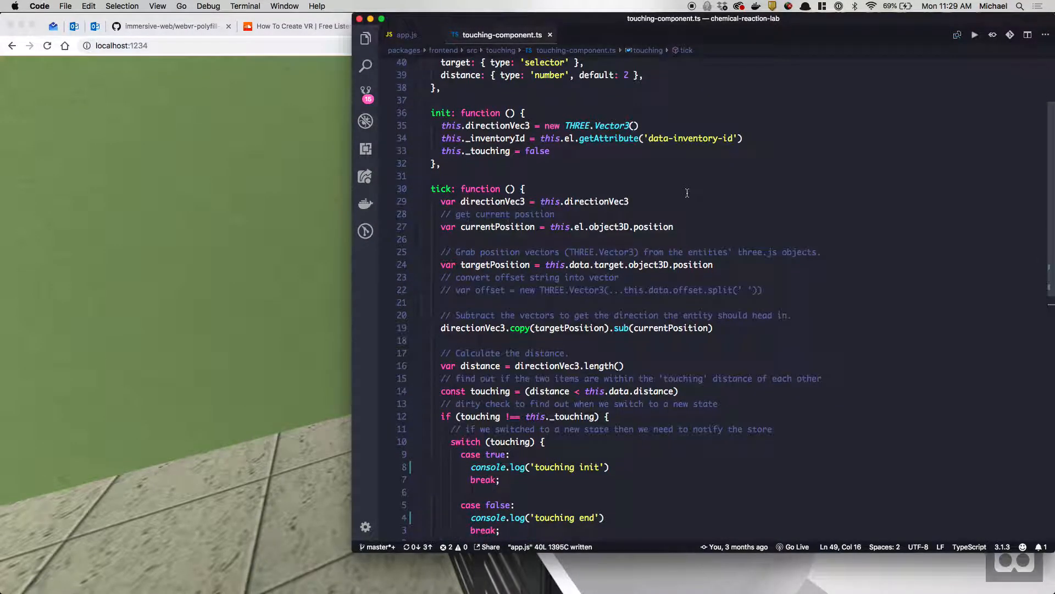
Bring up the DevTools console to watch init and ended logs while moving near the bottle.
{"action": "scroll", "scroll_direction": "down", "scroll_amount": 3}
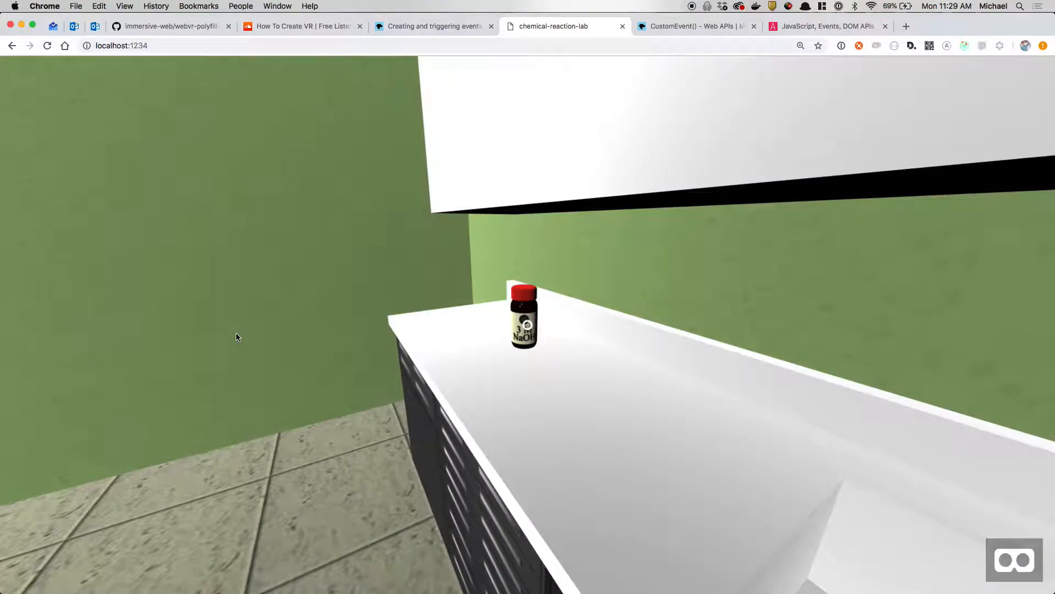
{"action": "key", "text": "F12"}
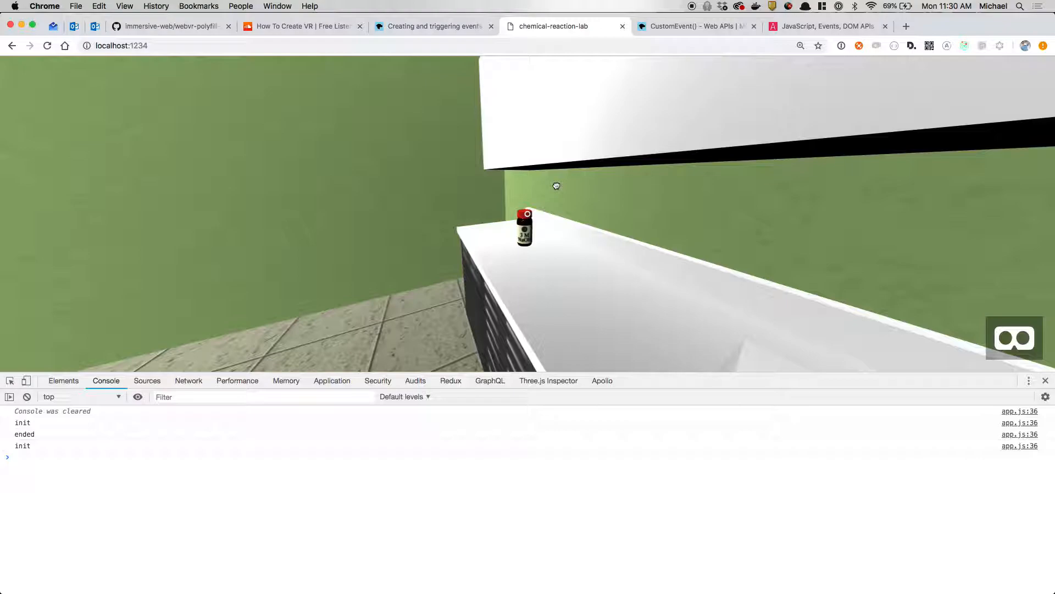
{"action": "mouse_move", "coordinate": [529, 300]}
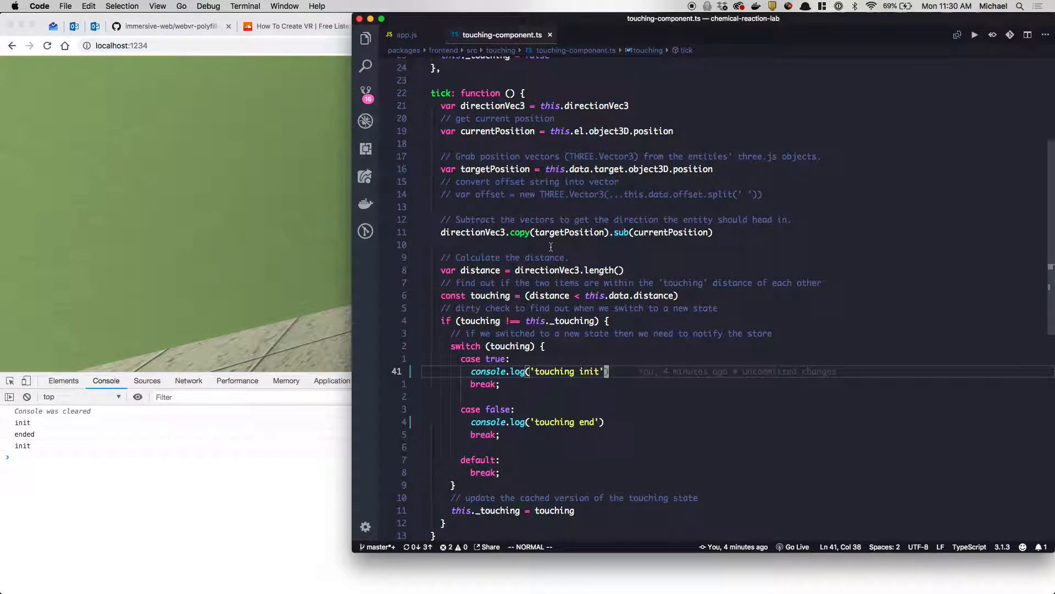
Delete the console.log('touching init') line under case true in touching-component.ts.
{"action": "left_click", "coordinate": [825, 25]}
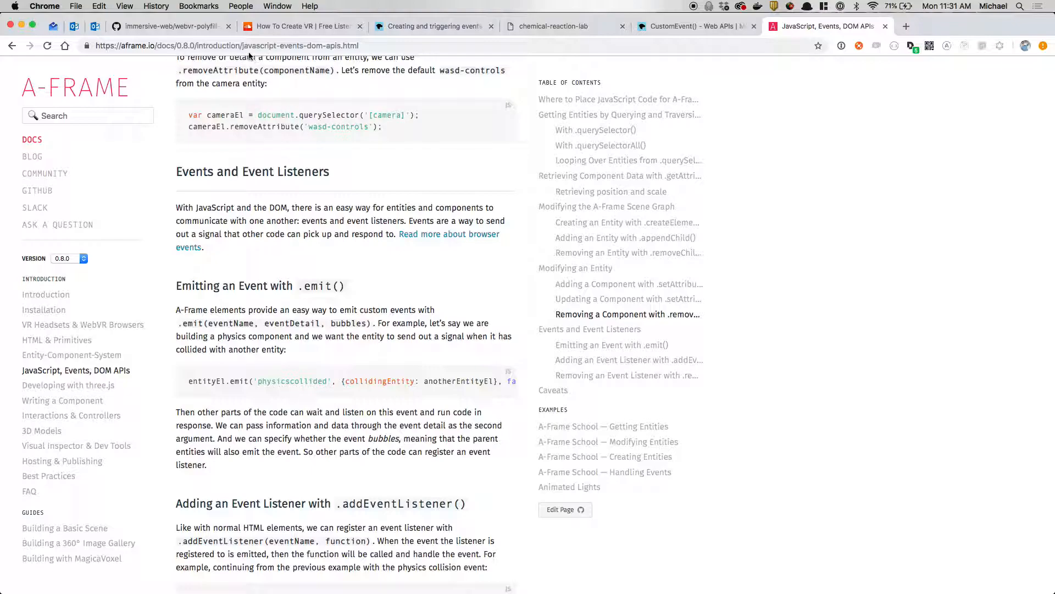
{"action": "mouse_move", "coordinate": [332, 367]}
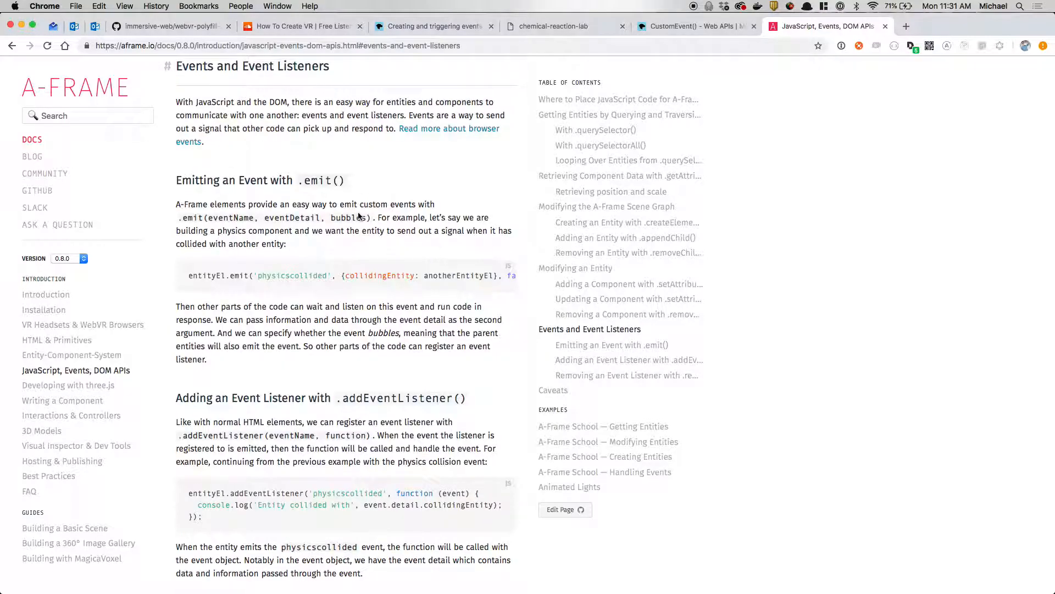
{"action": "mouse_move", "coordinate": [167, 204]}
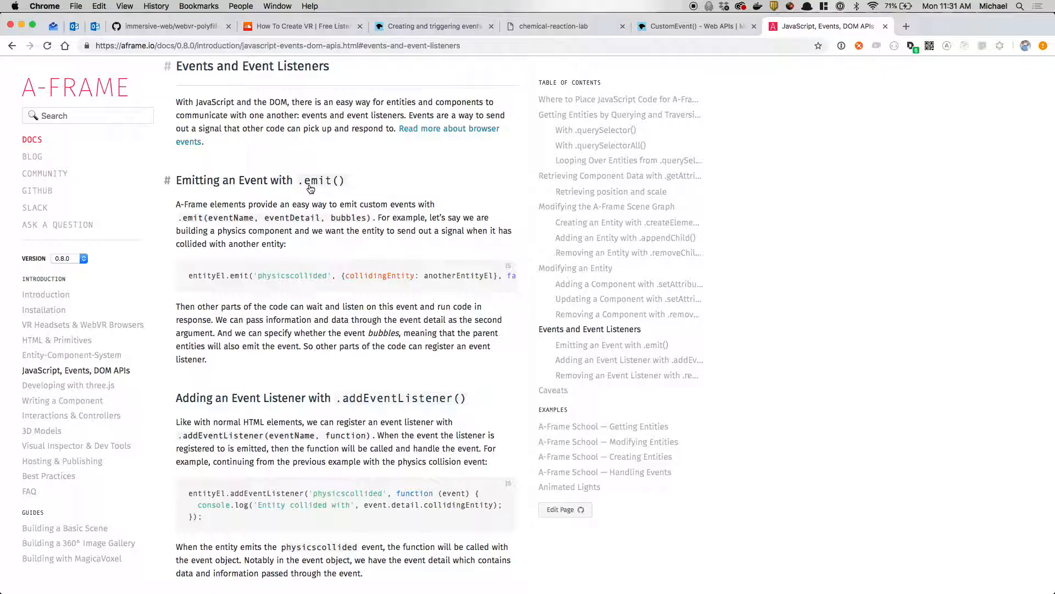
{"action": "mouse_move", "coordinate": [299, 276]}
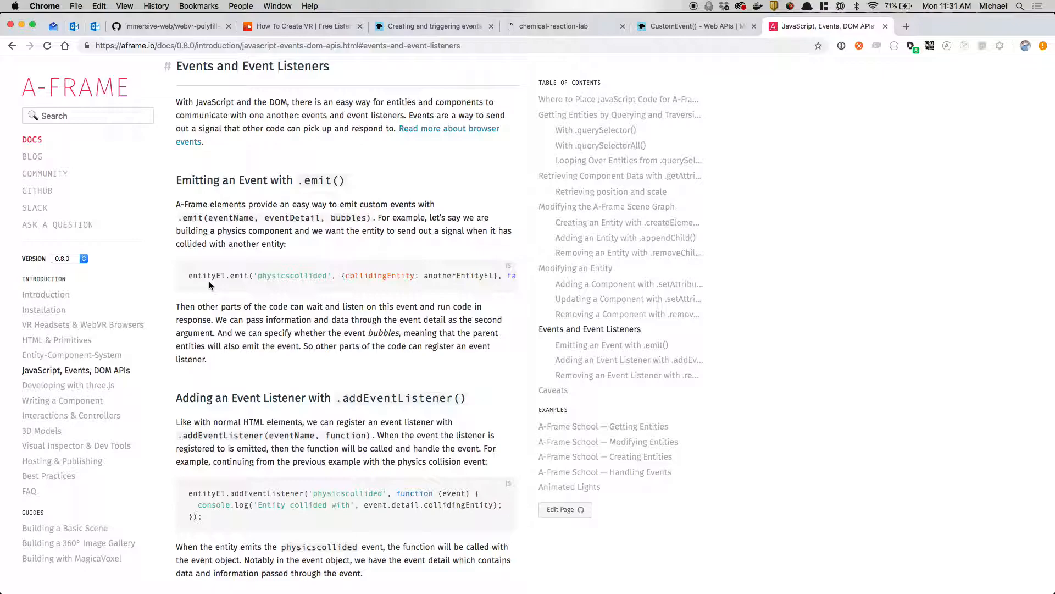
{"action": "mouse_move", "coordinate": [228, 284]}
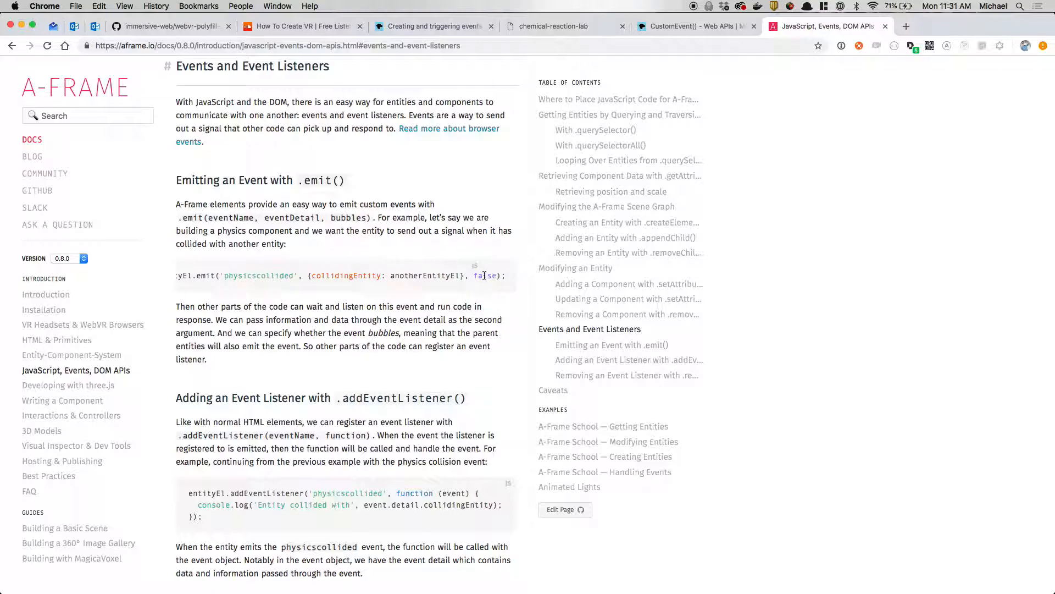
Highlight the bubbles flag in A-Frame's .emit() documentation example.
{"action": "double_click", "coordinate": [485, 274]}
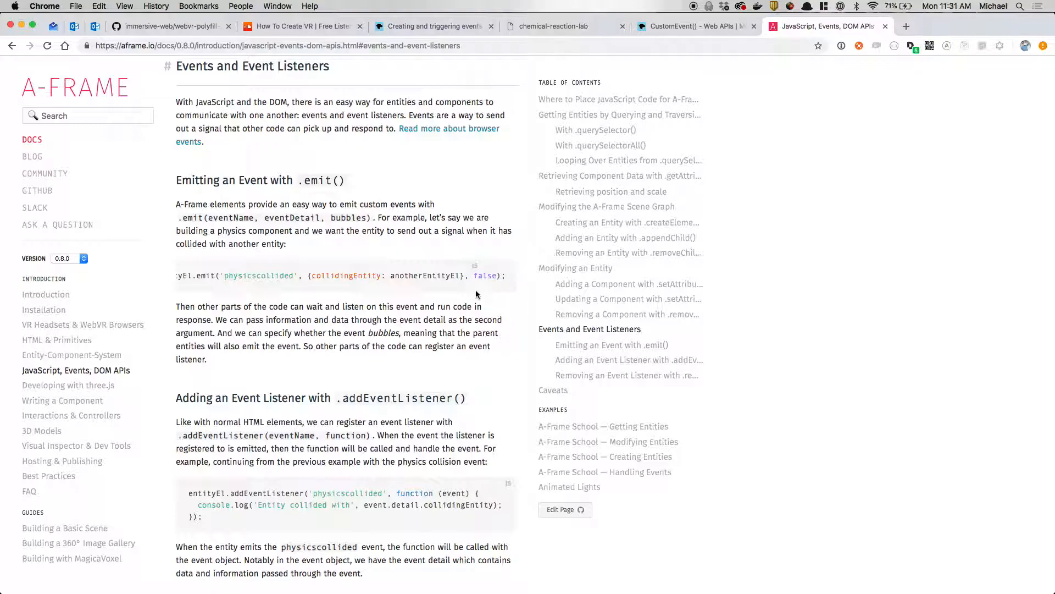
{"action": "mouse_move", "coordinate": [439, 317]}
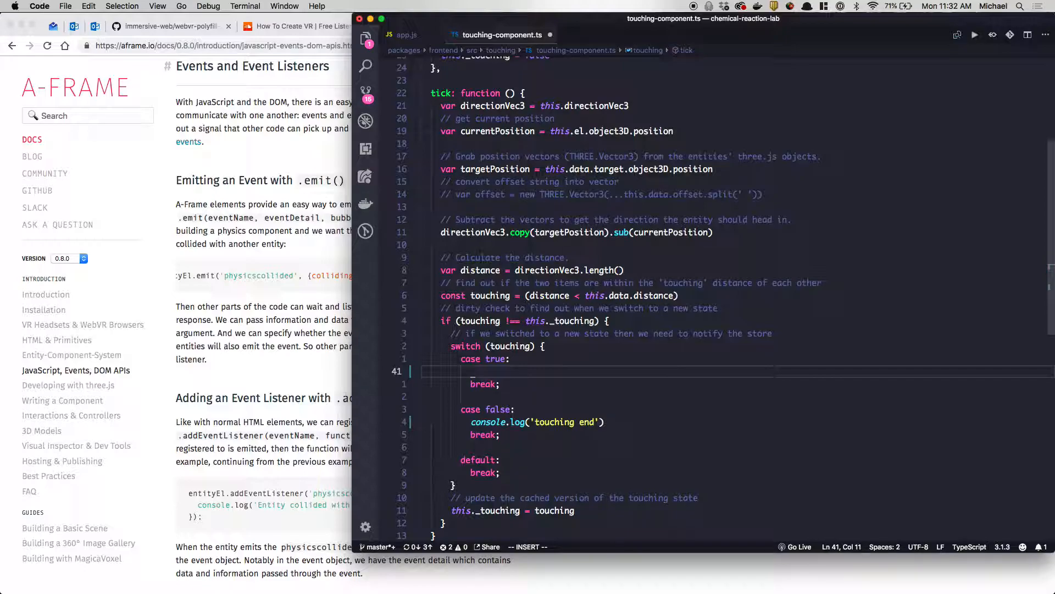
Write this.el.emit('touching-initiated', {}, true) in the case true branch.
{"action": "scroll", "scroll_direction": "down", "scroll_amount": 3}
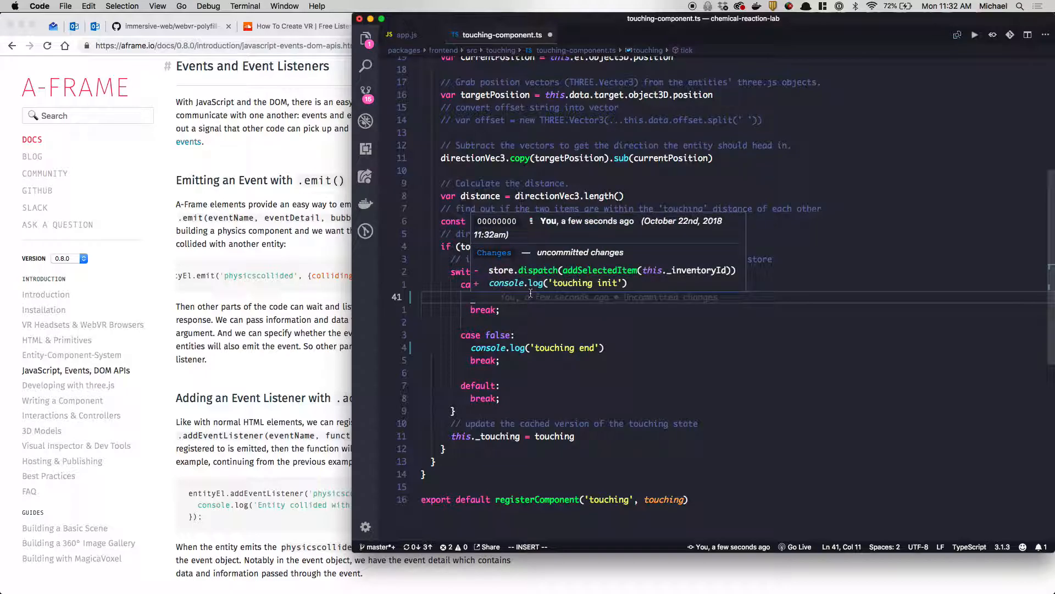
{"action": "type", "text": "this."}
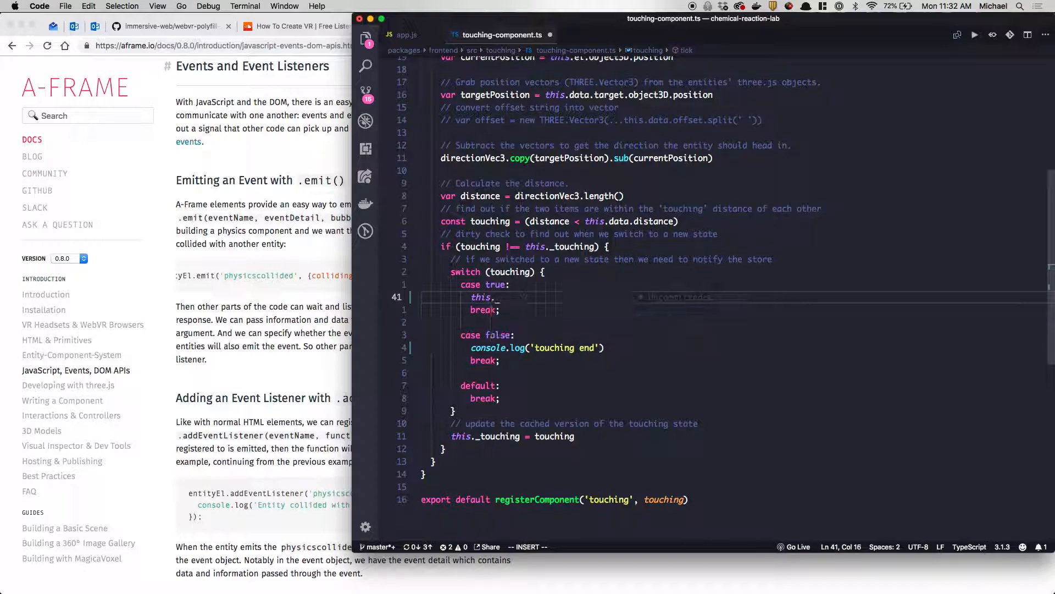
{"action": "type", "text": "el"}
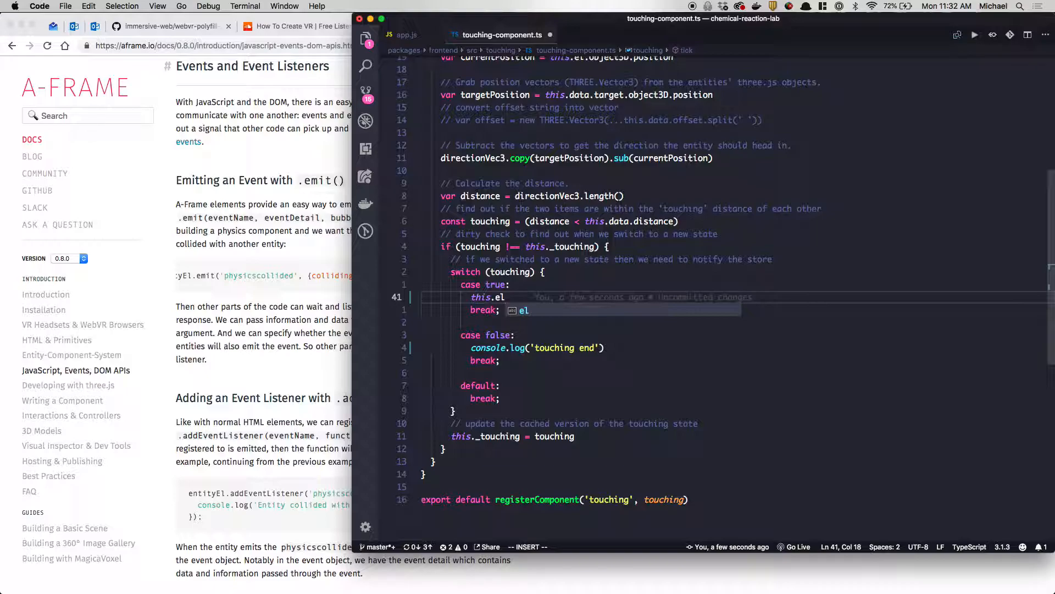
{"action": "type", "text": "."}
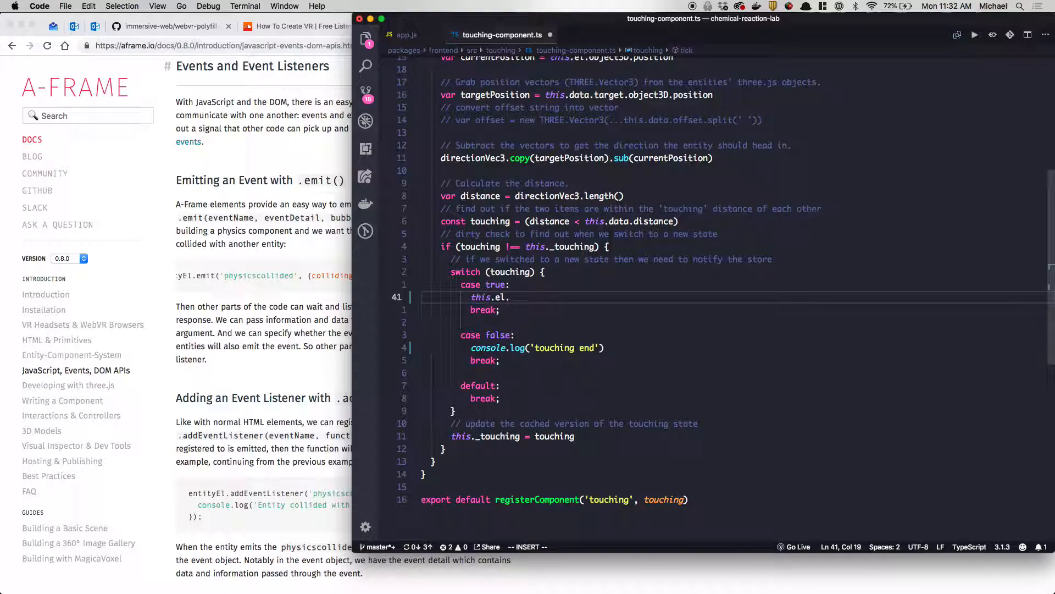
{"action": "type", "text": ".emit('')"}
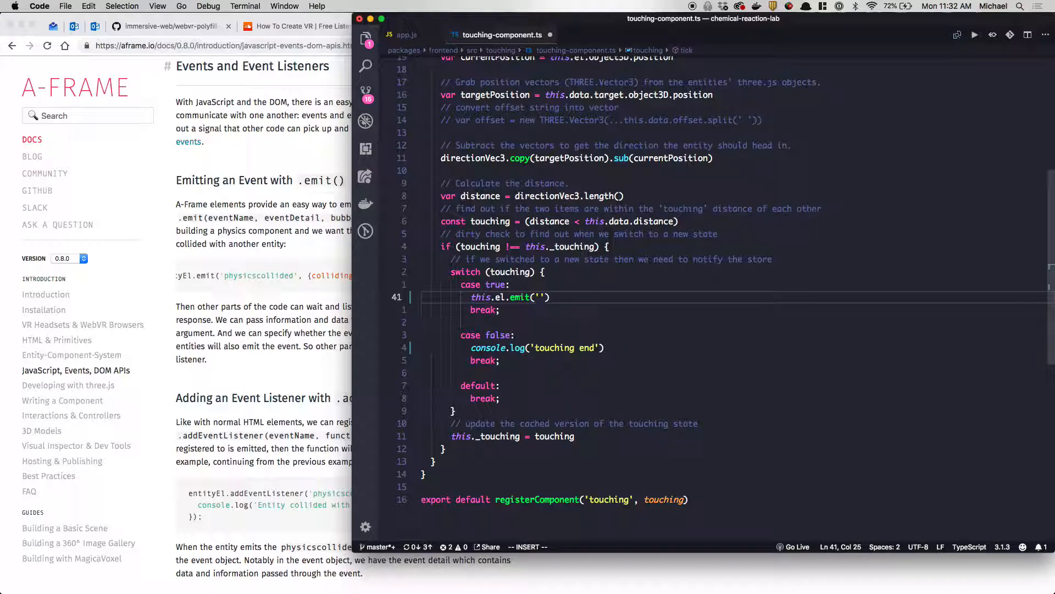
{"action": "type", "text": "touching-"}
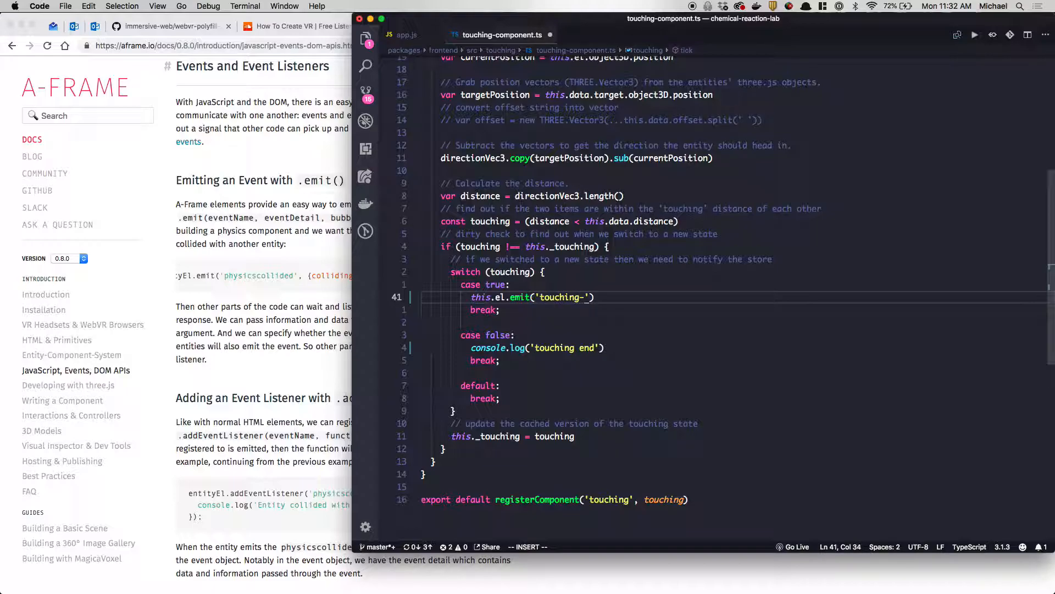
{"action": "type", "text": "initi"}
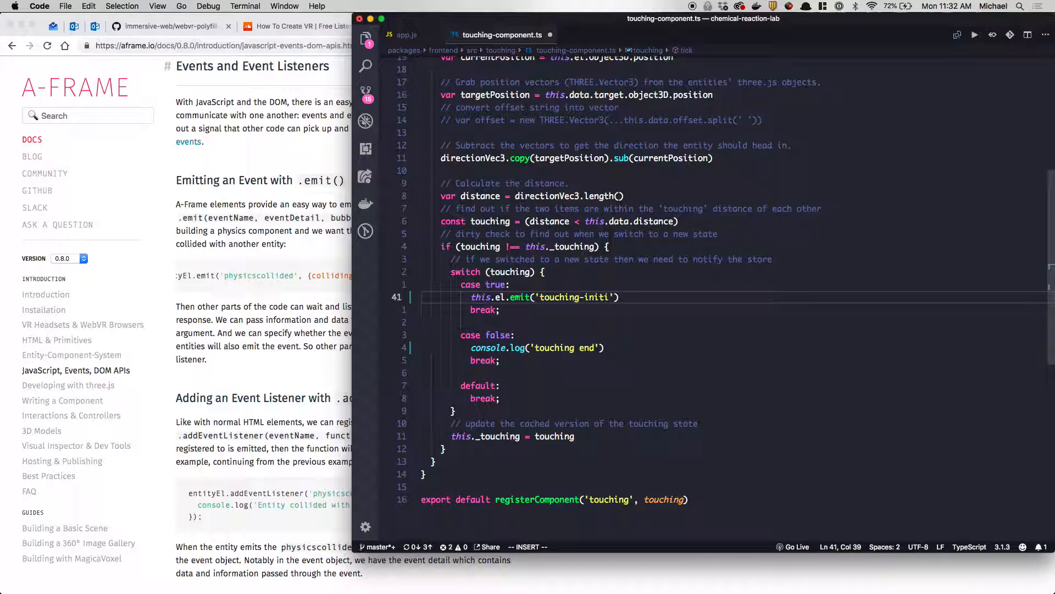
{"action": "type", "text": "ated"}
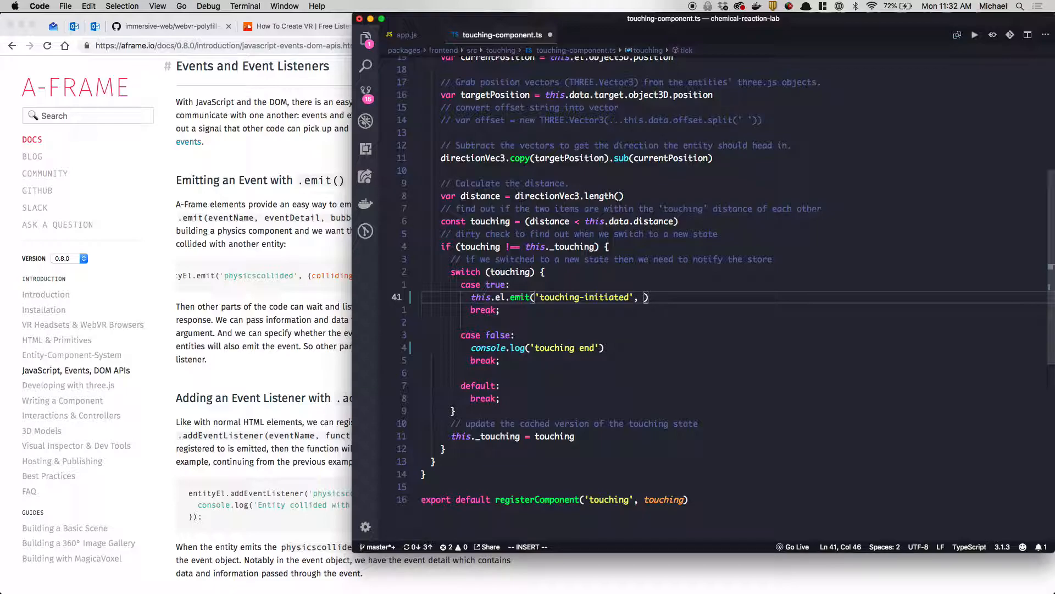
{"action": "type", "text": "th"}
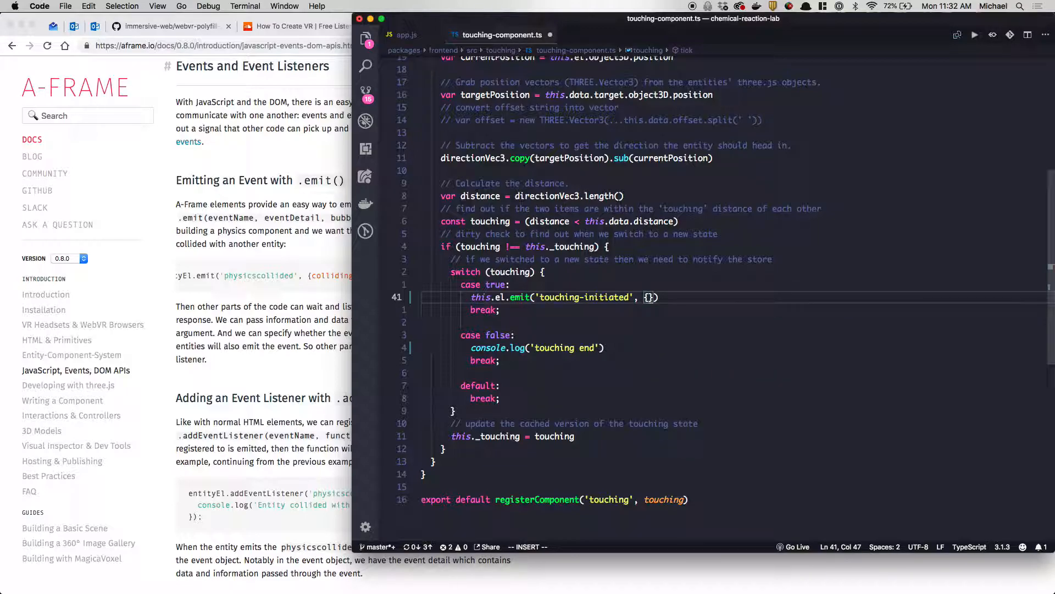
{"action": "type", "text": ", t"}
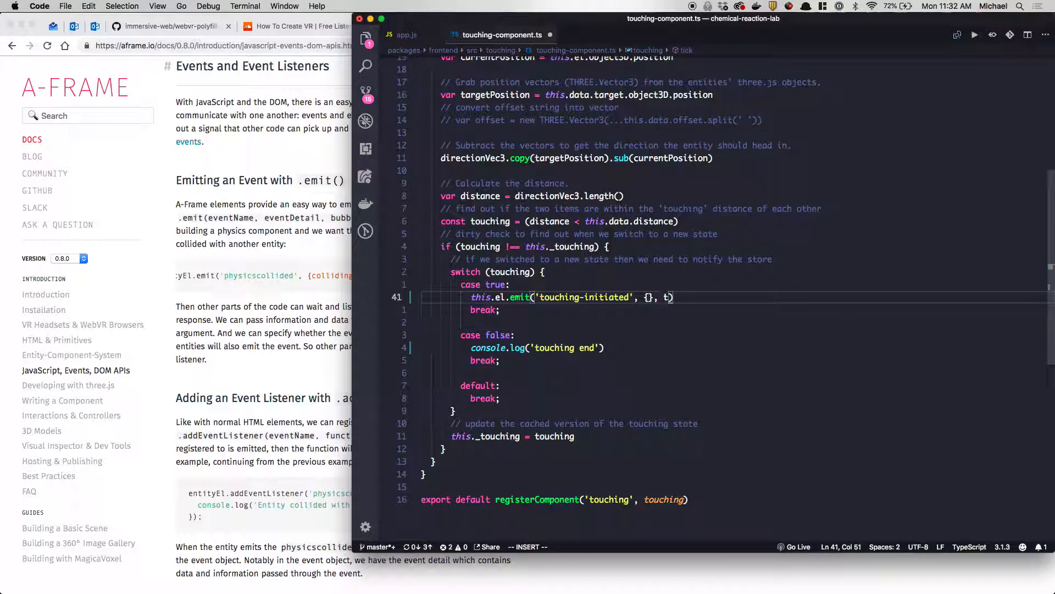
{"action": "type", "text": "true"}
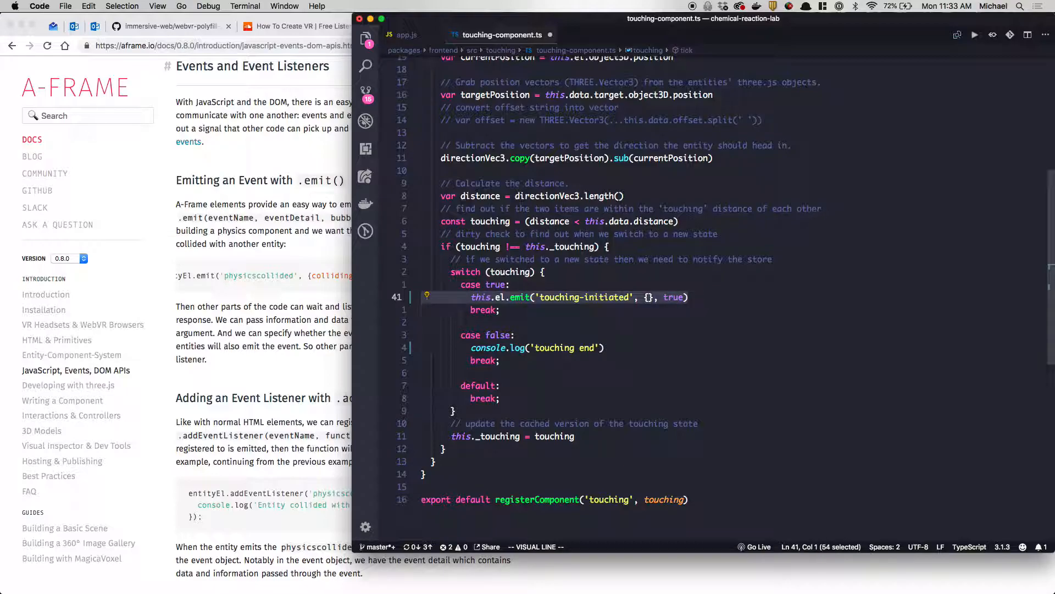
Reuse the emit line in case false as 'touching-ended' and save the component.
{"action": "key", "text": "Escape"}
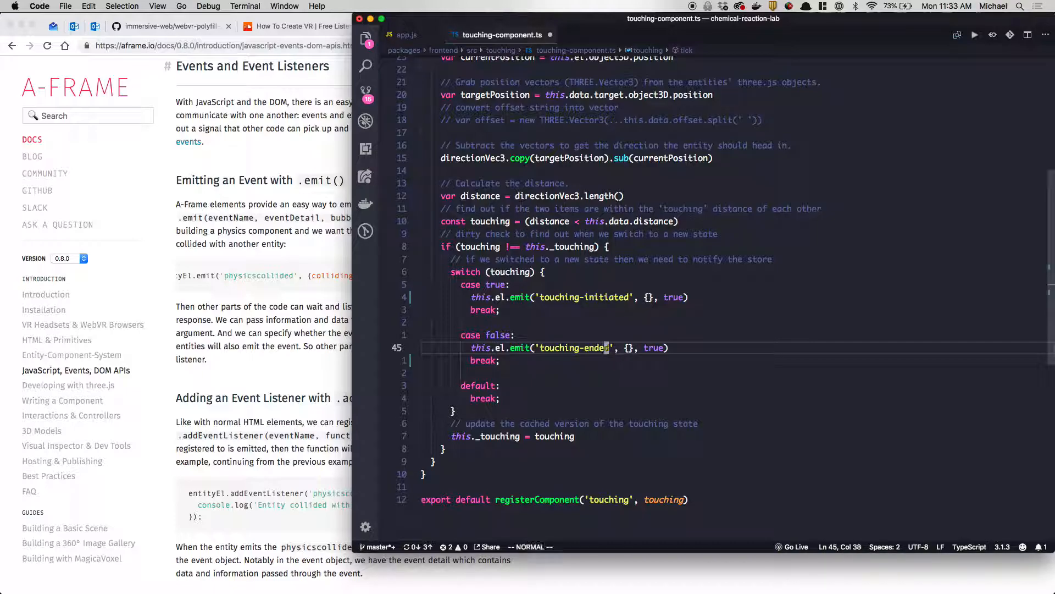
{"action": "key", "text": "cmd+s"}
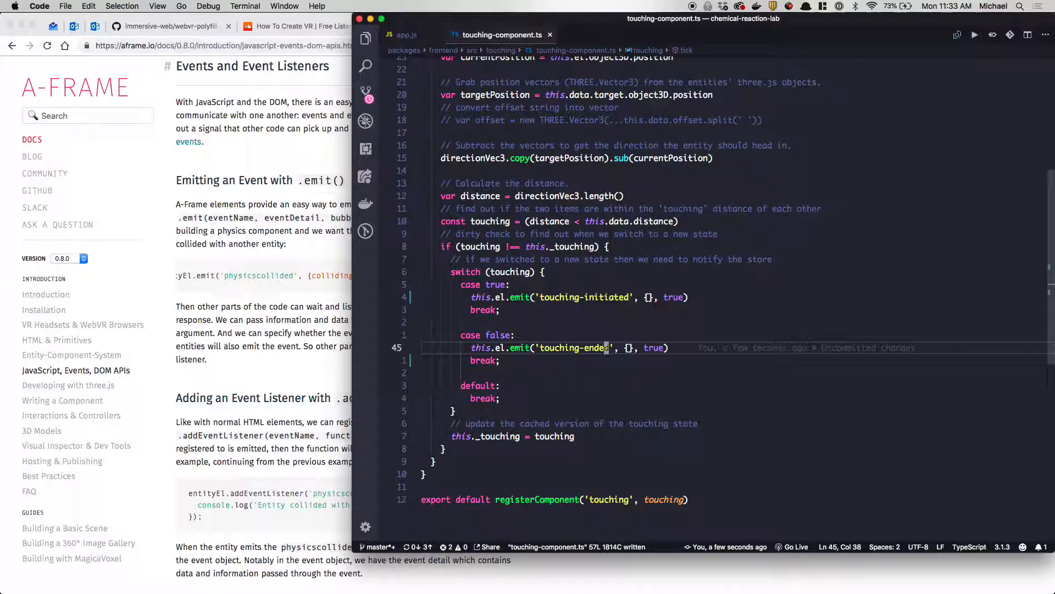
{"action": "type", "text": "d'"}
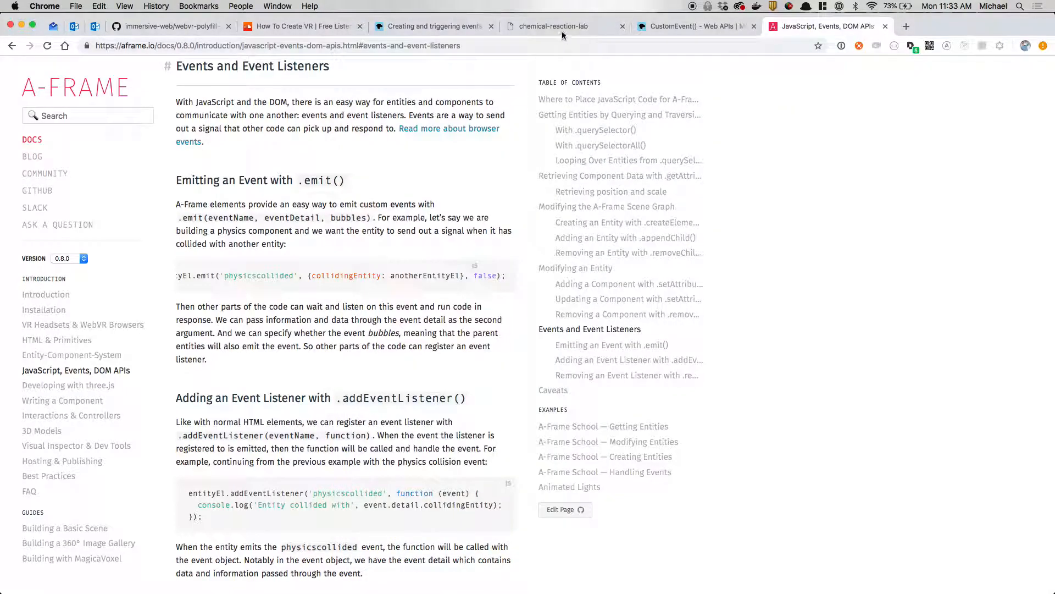
Select the bottle-01MCaCl2 entity under a-scene and browse its Event Listeners list.
{"action": "left_click", "coordinate": [553, 26]}
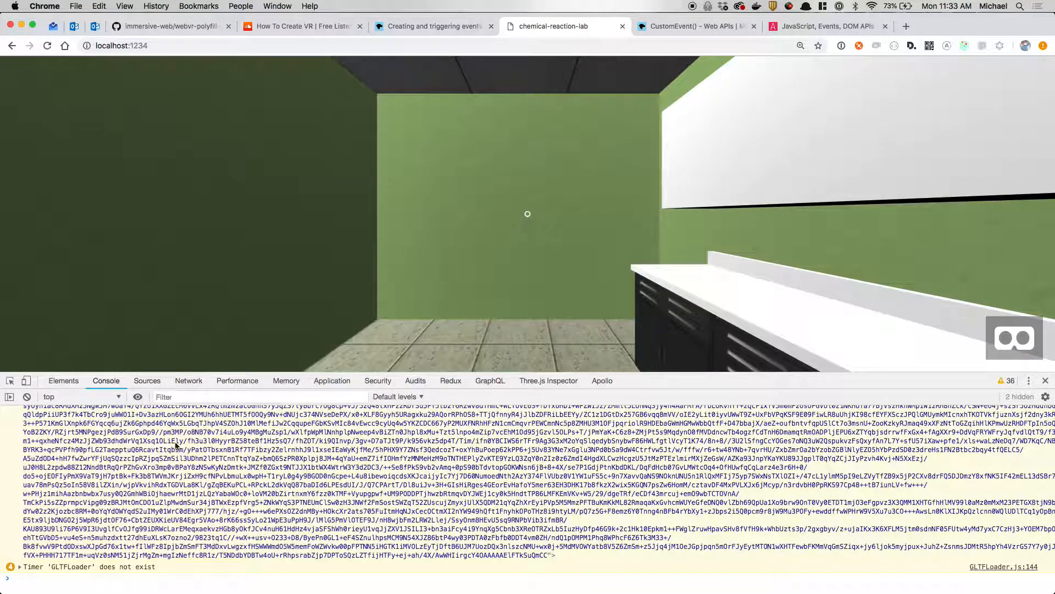
{"action": "left_click", "coordinate": [63, 381]}
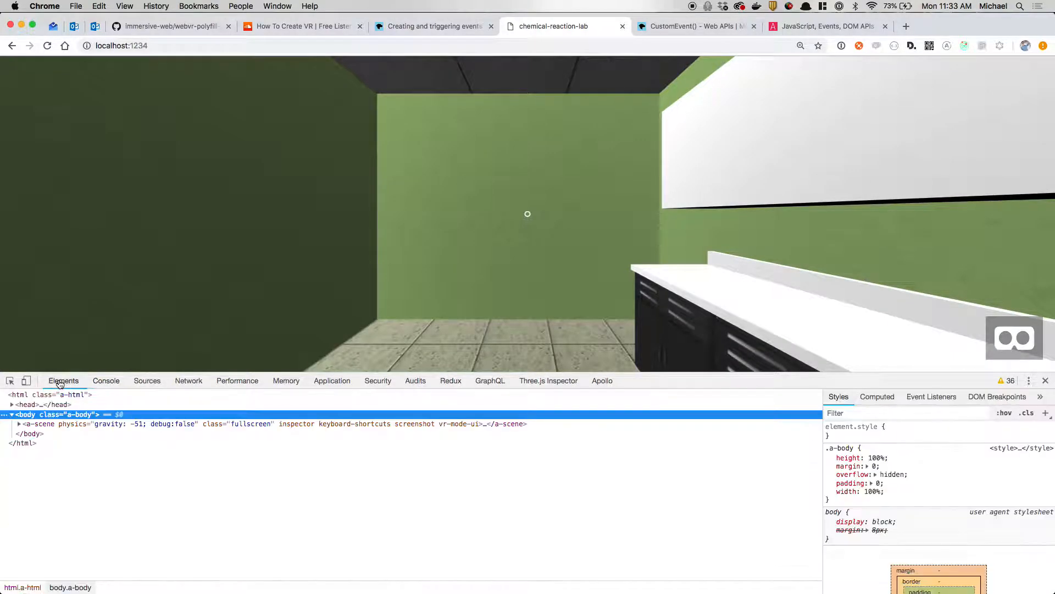
{"action": "left_click", "coordinate": [12, 423]}
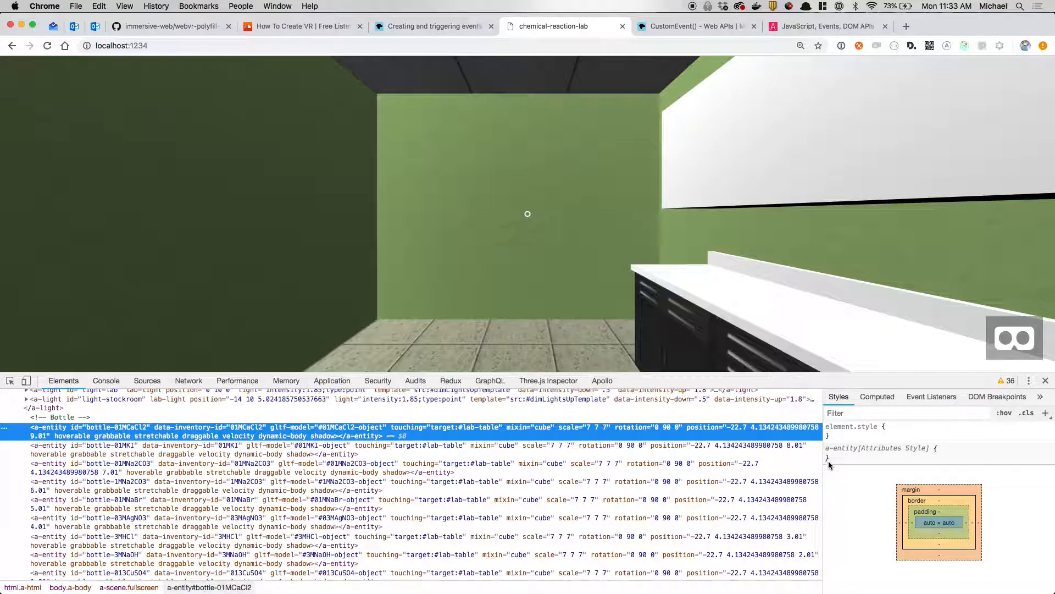
{"action": "left_click", "coordinate": [931, 397]}
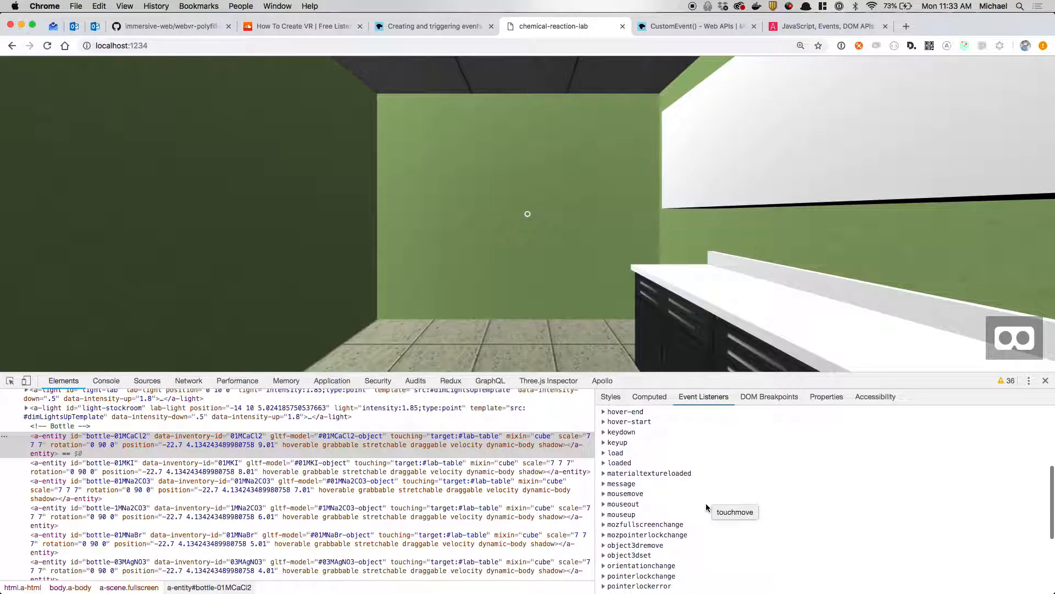
{"action": "scroll", "scroll_direction": "down", "scroll_amount": 3}
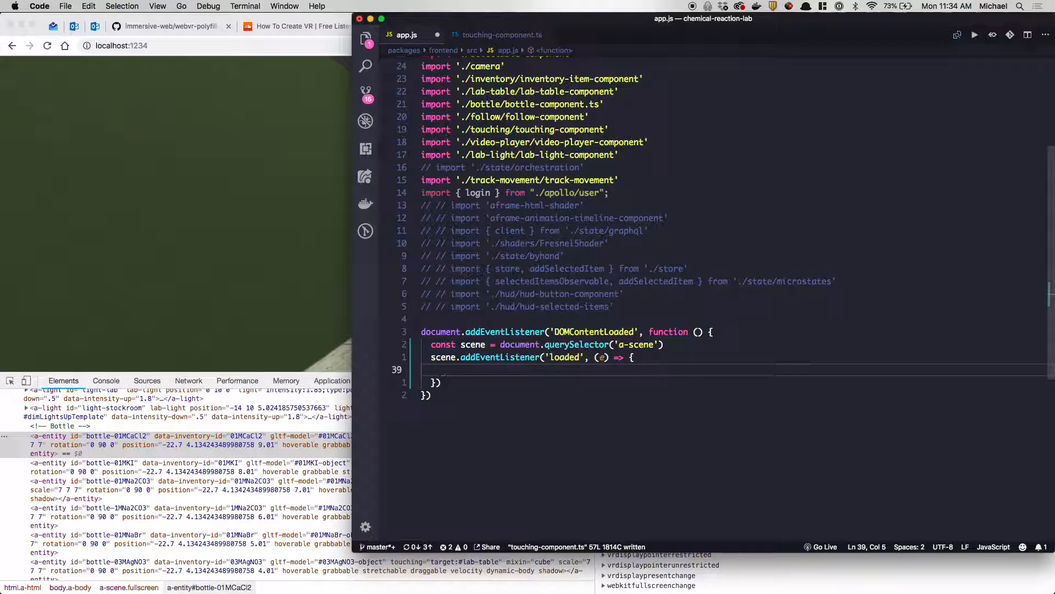
Add scene.addEventListener('touching-initiated', e => { console.log('e', e); }) inside the loaded callback.
{"action": "type", "text": "scene."}
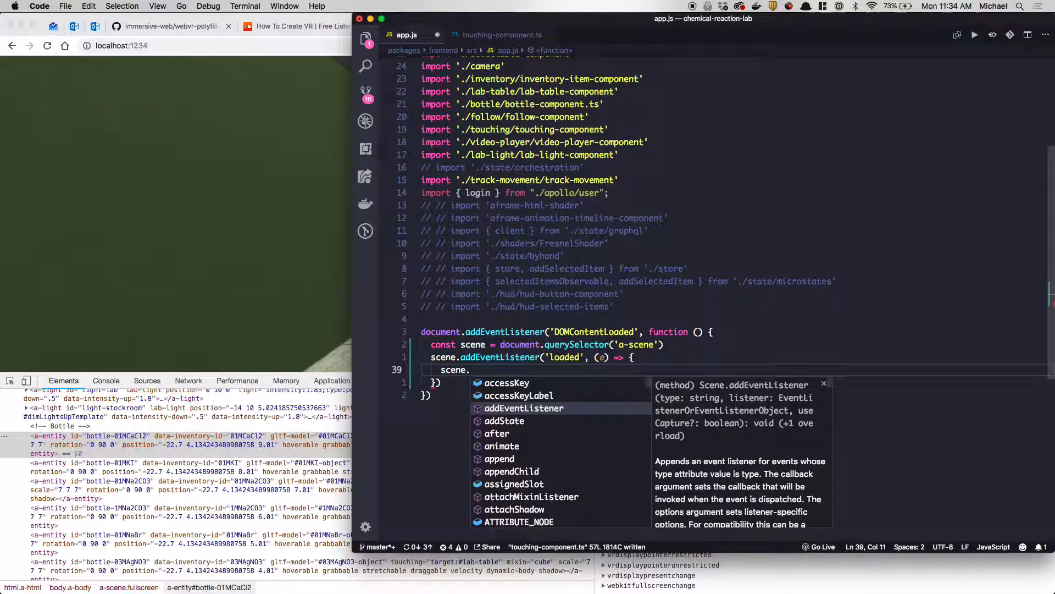
{"action": "type", "text": "addEventListener('"}
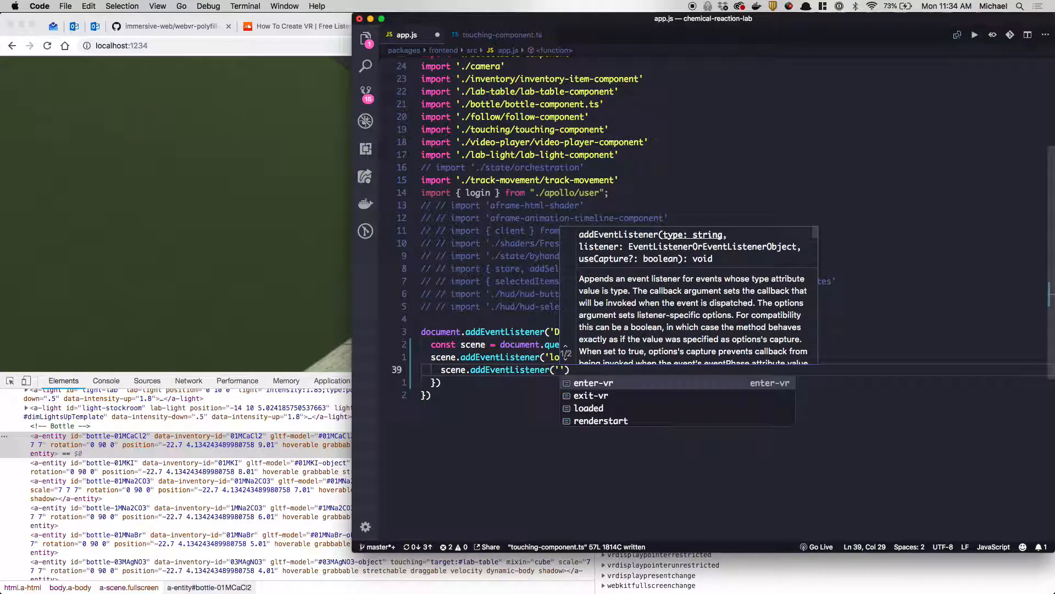
{"action": "type", "text": "touching-"}
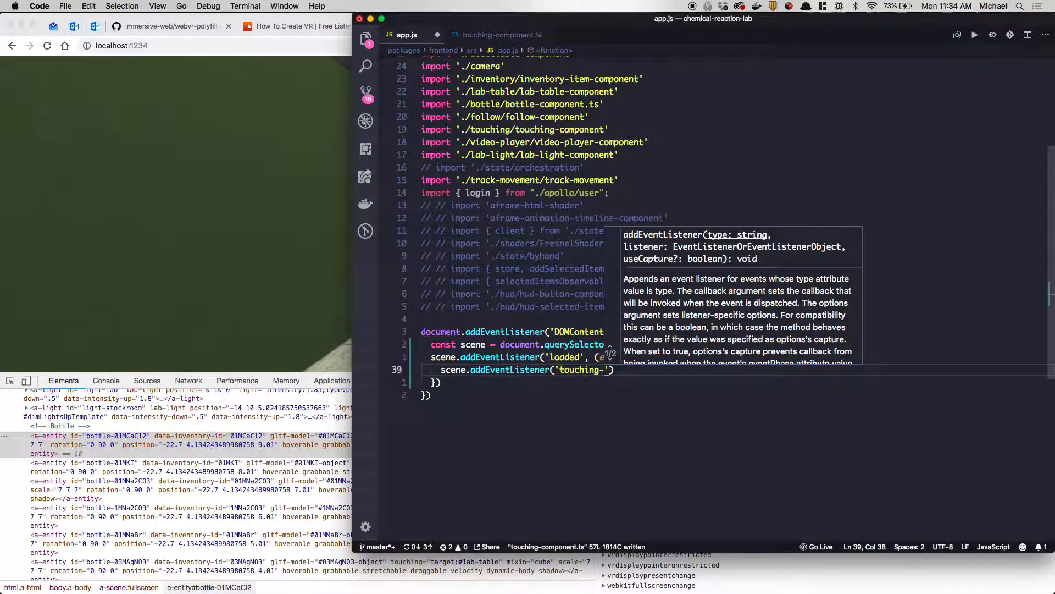
{"action": "type", "text": "initiated"}
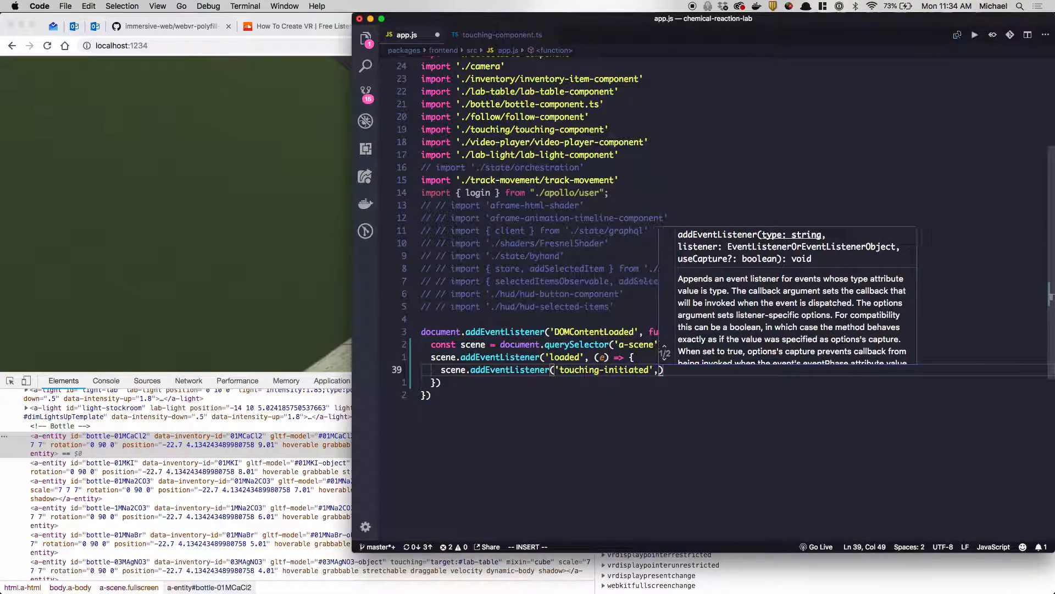
{"action": "type", "text": "e => {}"}
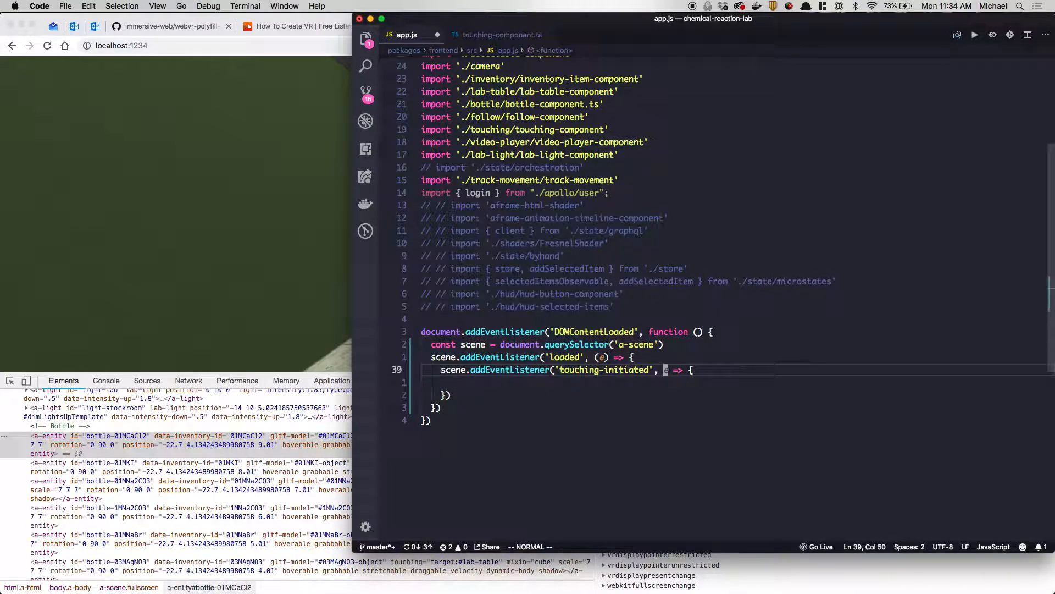
{"action": "type", "text": "console.log('e', e);"}
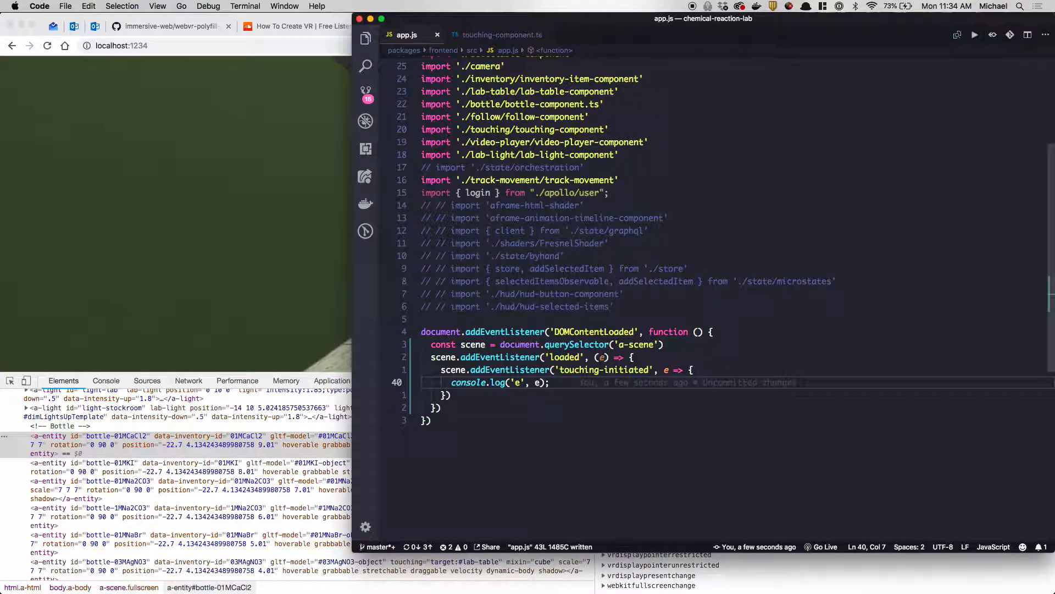
{"action": "left_click", "coordinate": [499, 34]}
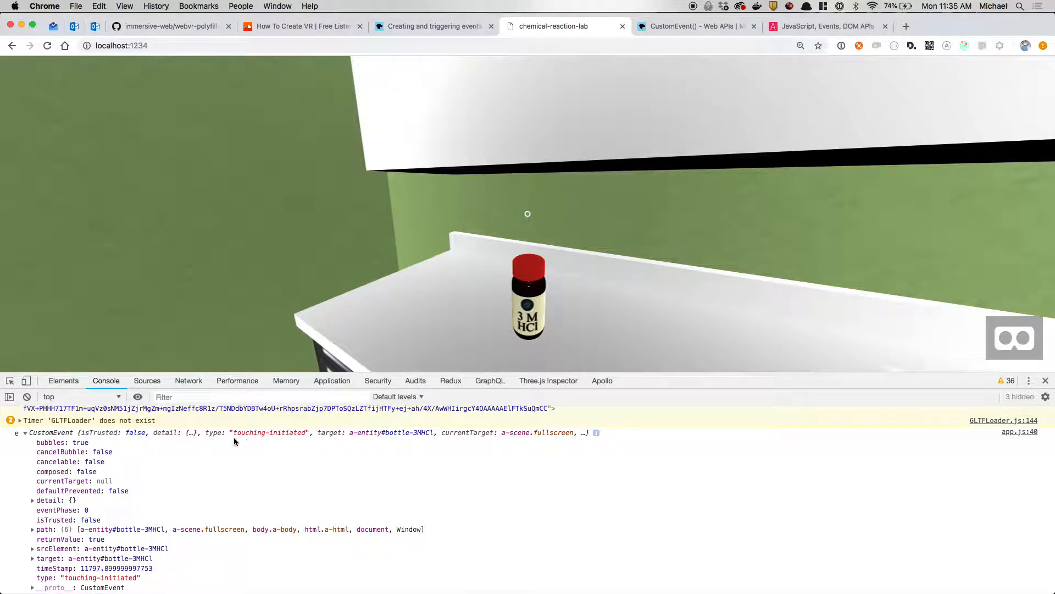
{"action": "mouse_move", "coordinate": [143, 488]}
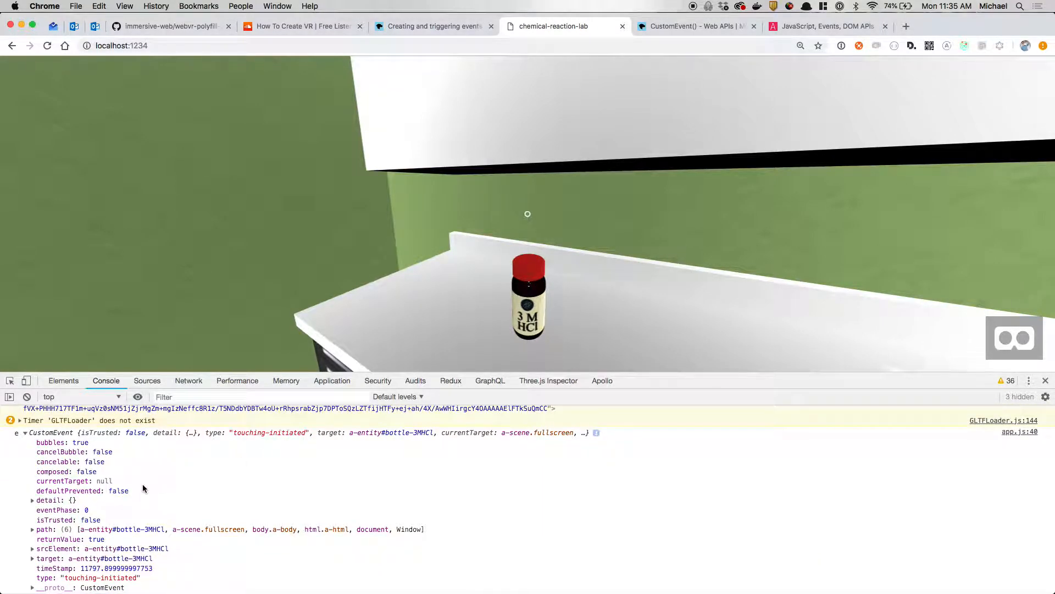
Expand the logged CustomEvent's target and srcElement, both the 3M HCl bottle, then return to the editor.
{"action": "left_click", "coordinate": [32, 500]}
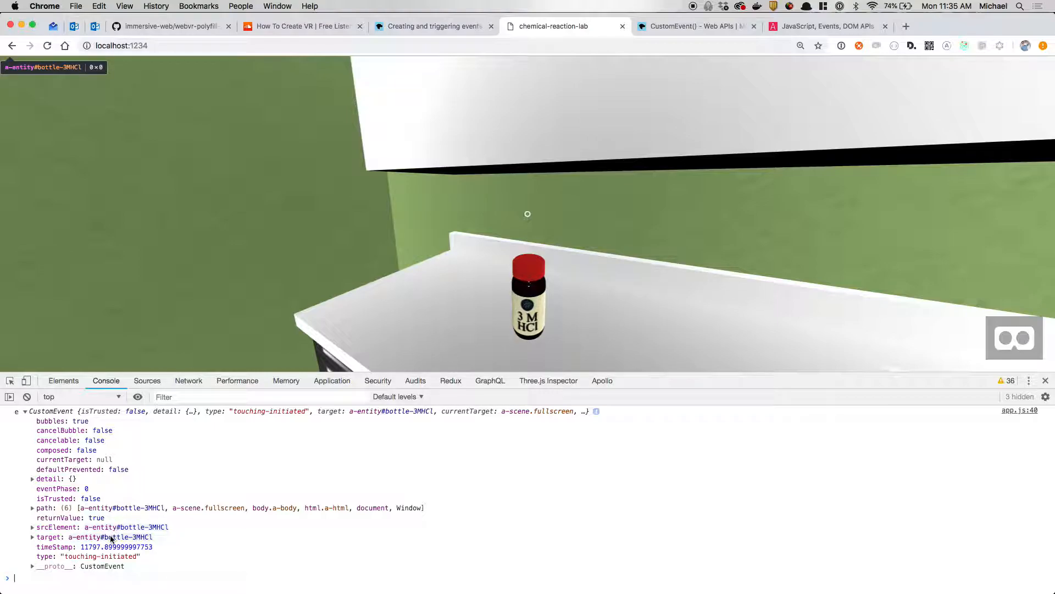
{"action": "key", "text": "cmd+tab"}
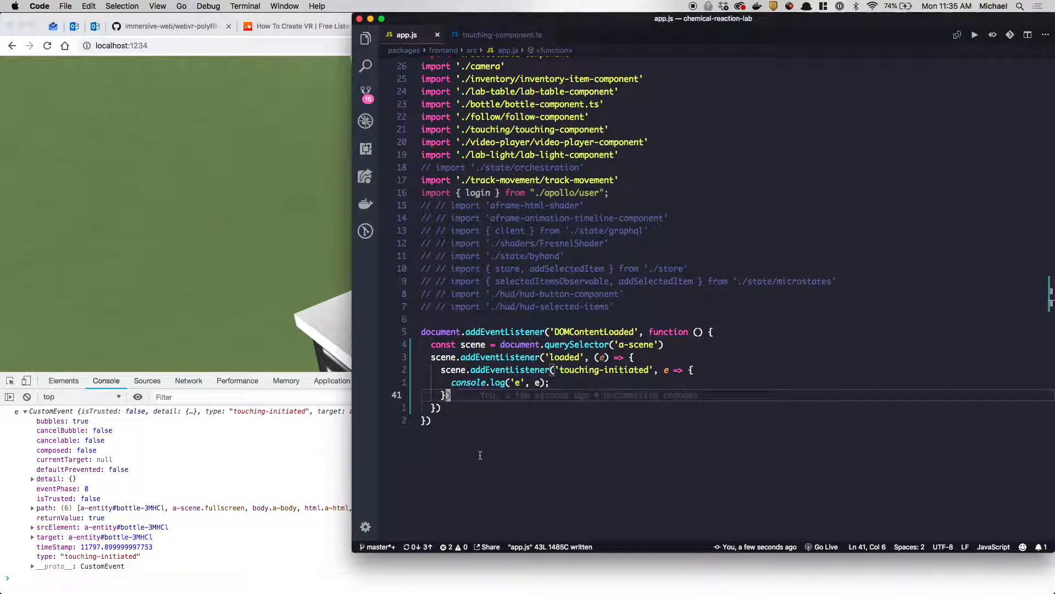
Change the touching-initiated detail to { distance: this.distance, target: this.target }.
{"action": "left_click", "coordinate": [501, 34]}
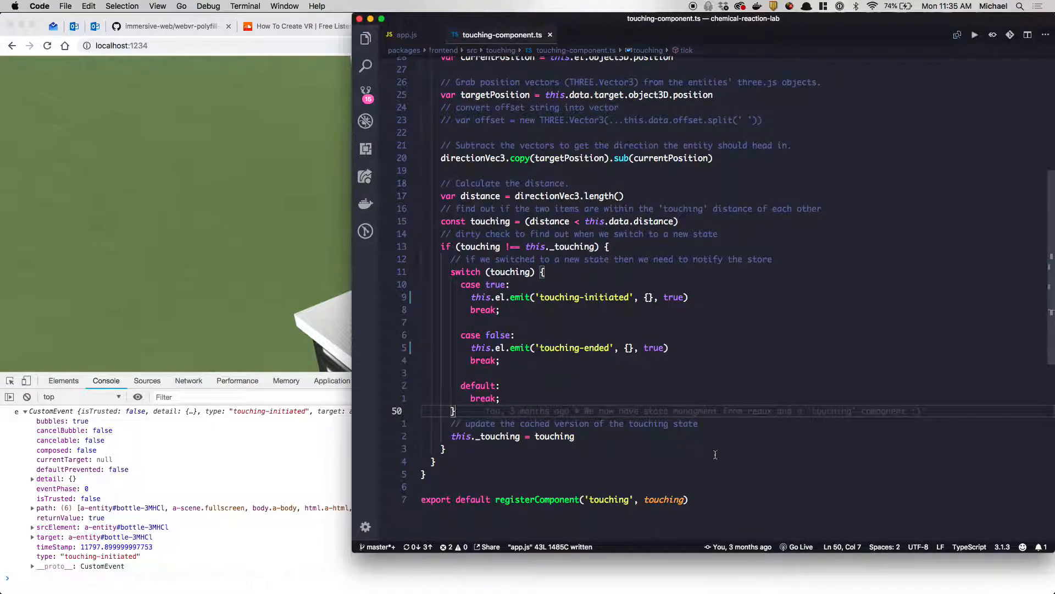
{"action": "type", "text": "ths"}
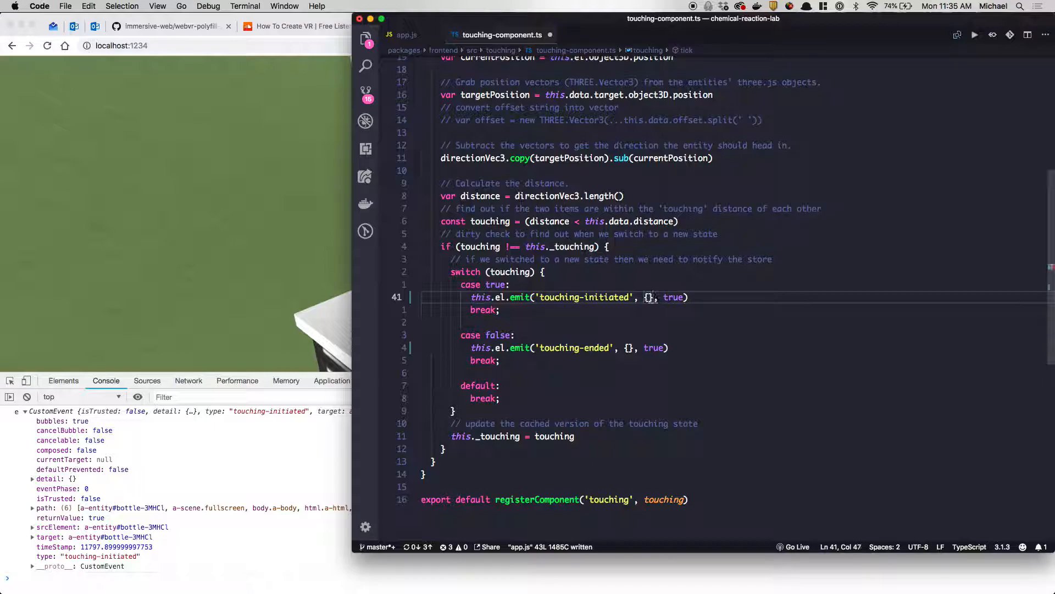
{"action": "scroll", "scroll_direction": "up", "scroll_amount": 3}
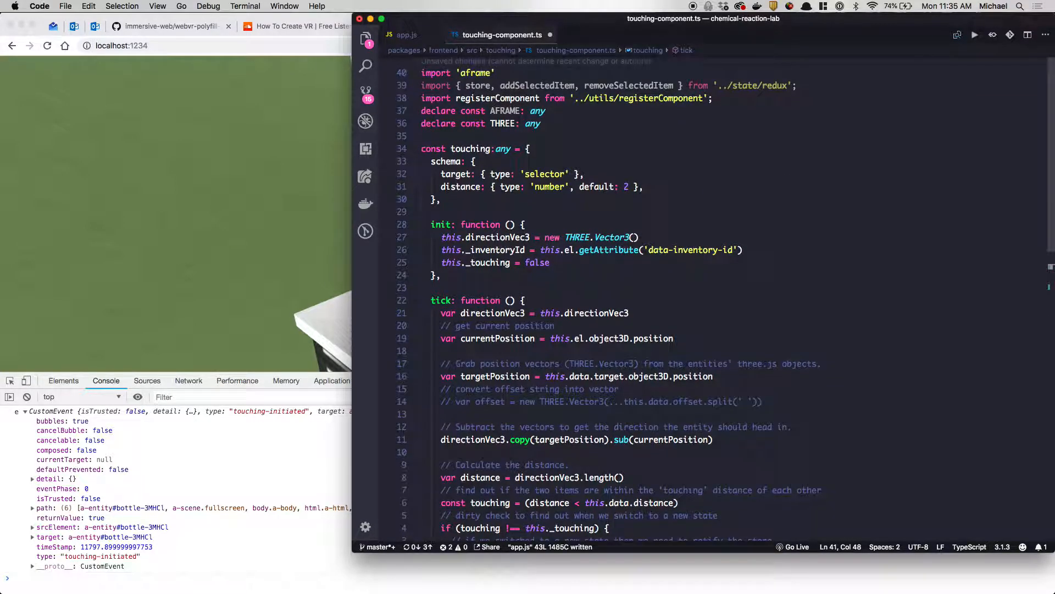
{"action": "type", "text": "d', { distance: this.d}, true)"}
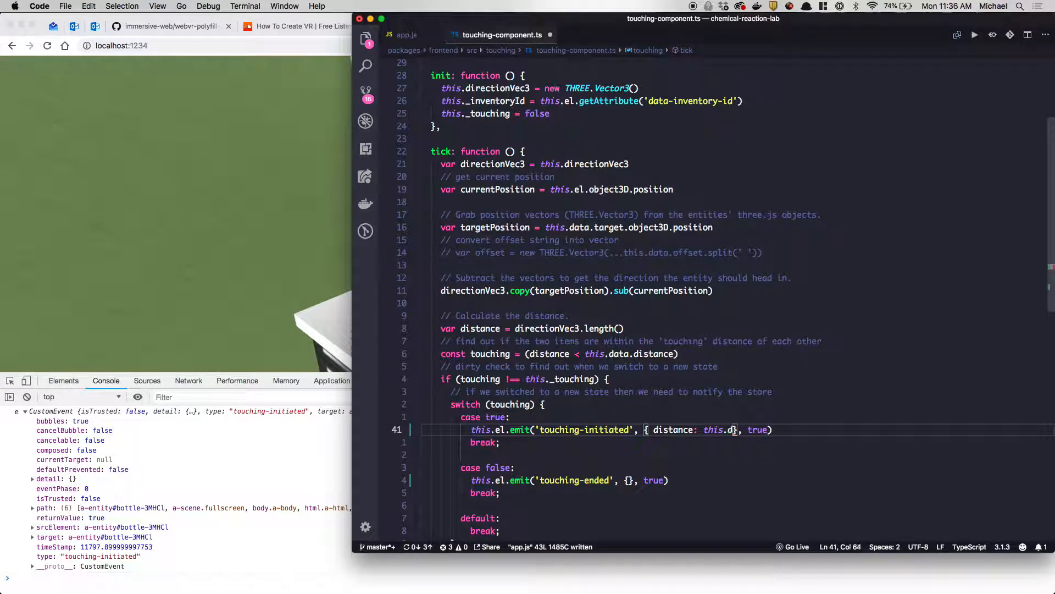
{"action": "type", "text": "istance,"}
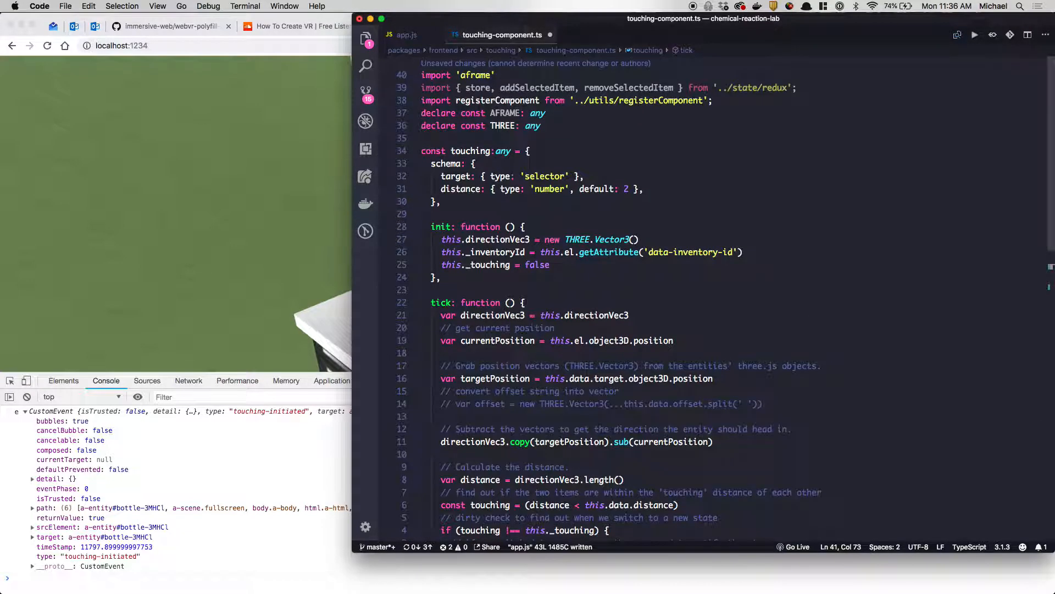
{"action": "scroll", "scroll_direction": "down", "scroll_amount": 3}
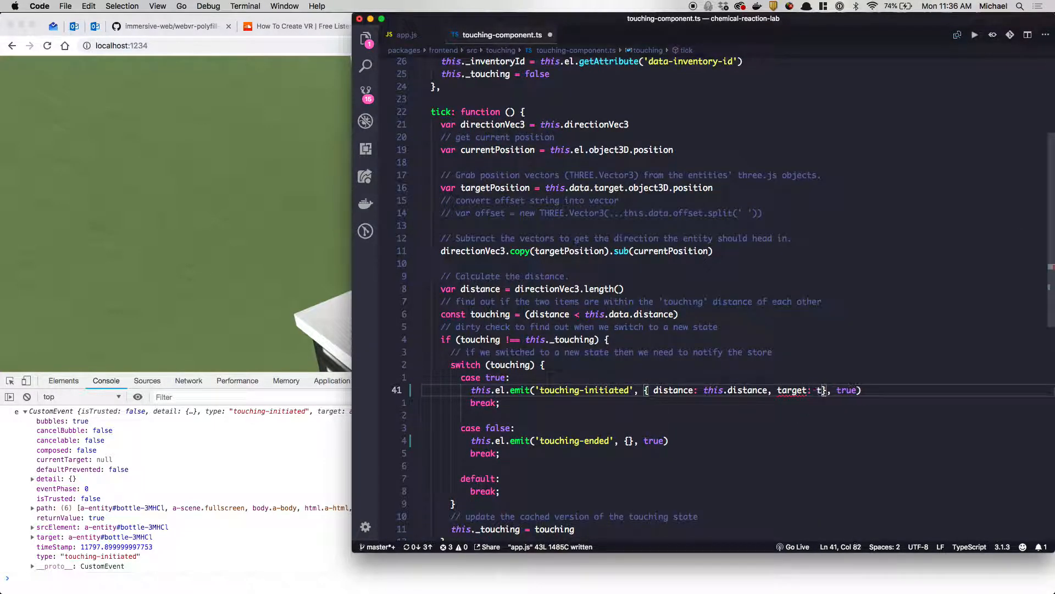
{"action": "type", "text": "his.target"}
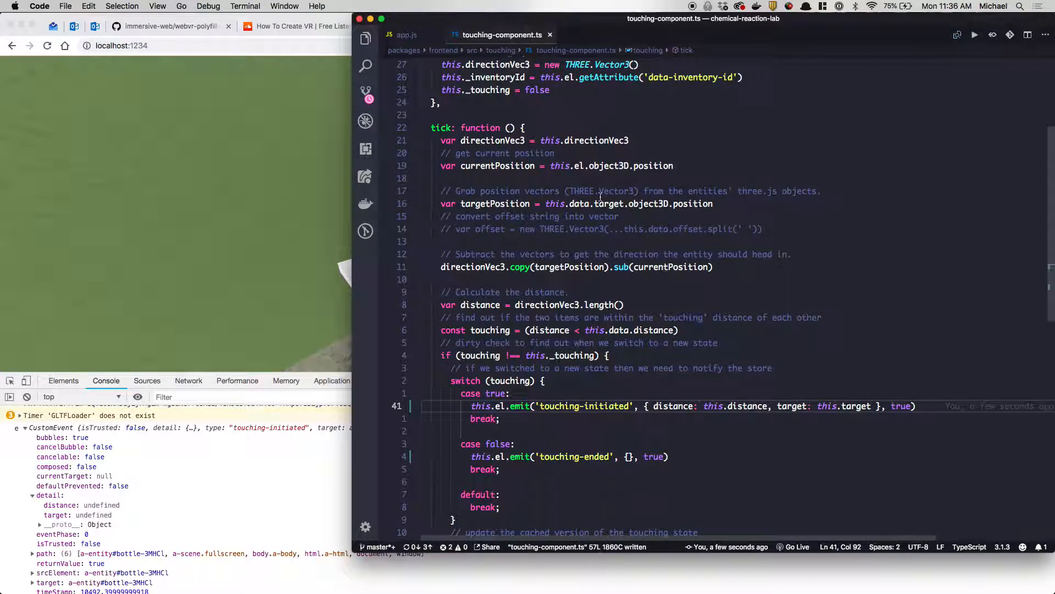
Switch the emit detail to this.data.distance and this.data.target so it logs distance 2 and the lab-table target.
{"action": "scroll", "scroll_direction": "up", "scroll_amount": 3}
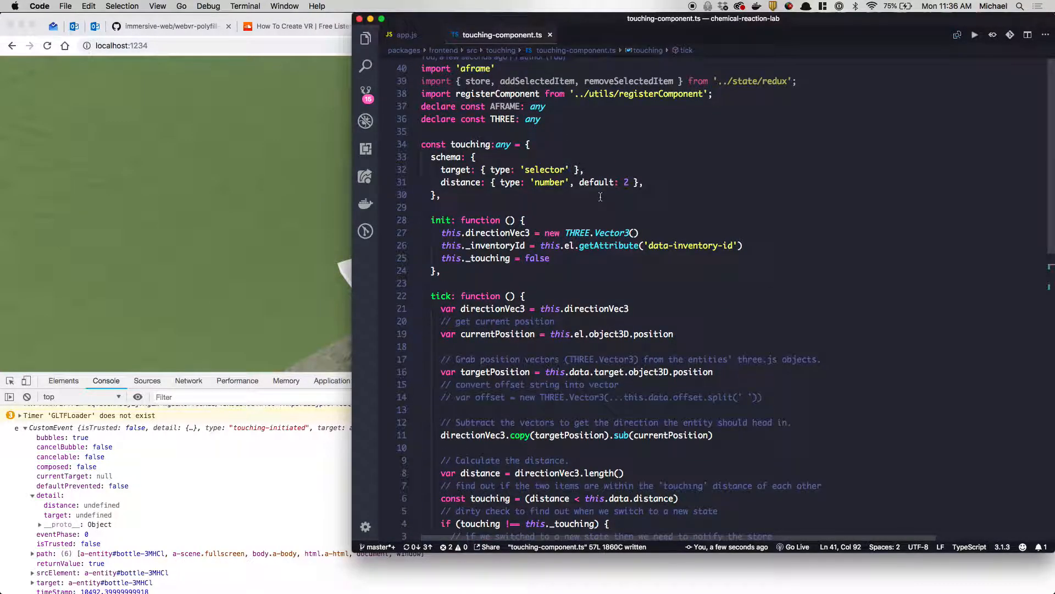
{"action": "scroll", "scroll_direction": "down", "scroll_amount": 3}
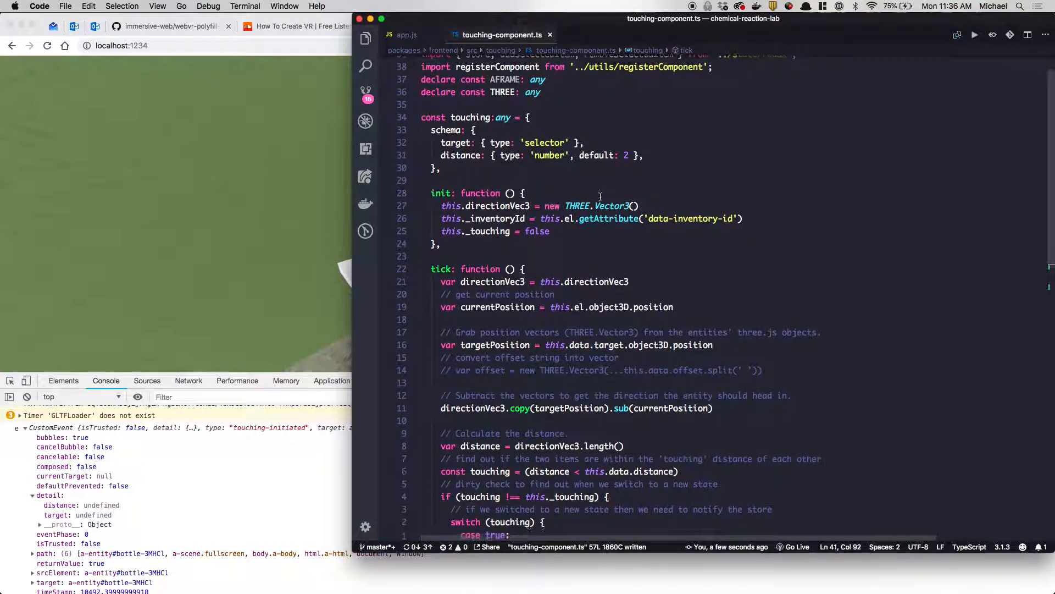
{"action": "scroll", "scroll_direction": "down", "scroll_amount": 3}
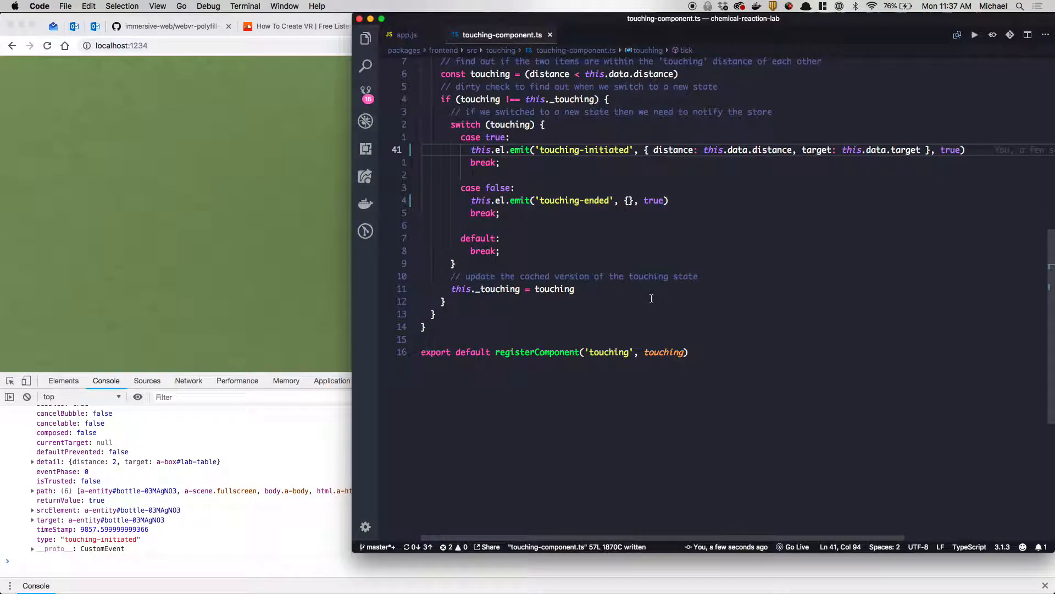
Add a 'touching-ended' scene listener logging the event, verify both events in the console, and compare with touching-component.ts.
{"action": "left_click", "coordinate": [407, 34]}
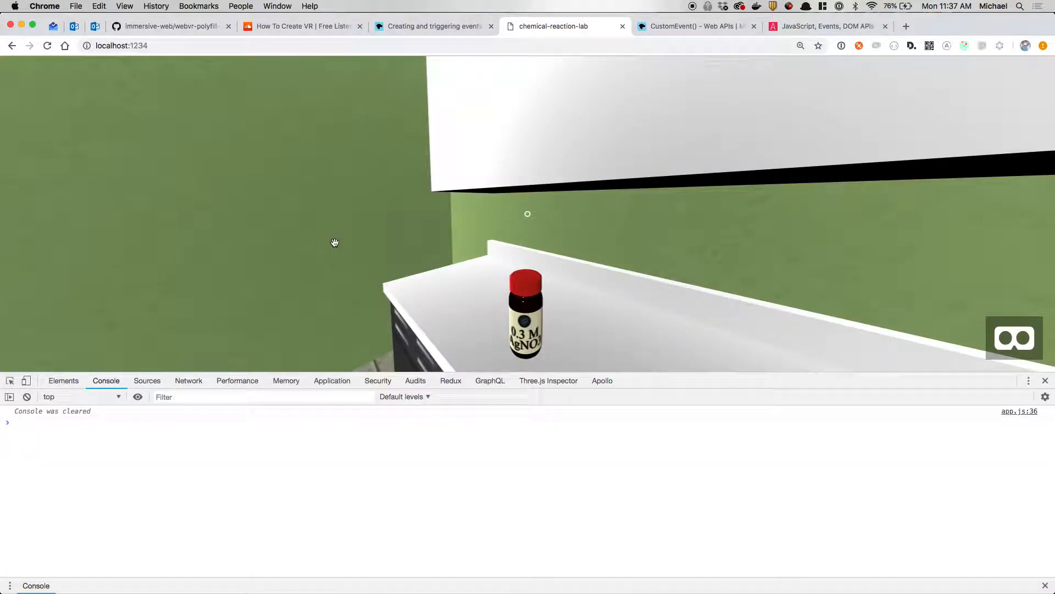
{"action": "left_click", "coordinate": [64, 46]}
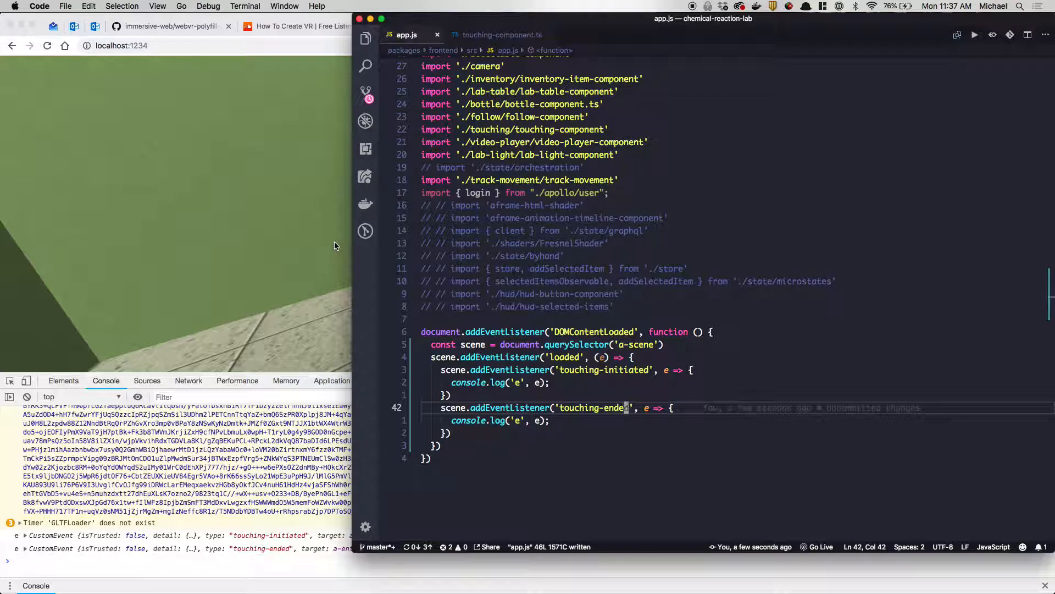
{"action": "left_click", "coordinate": [503, 34]}
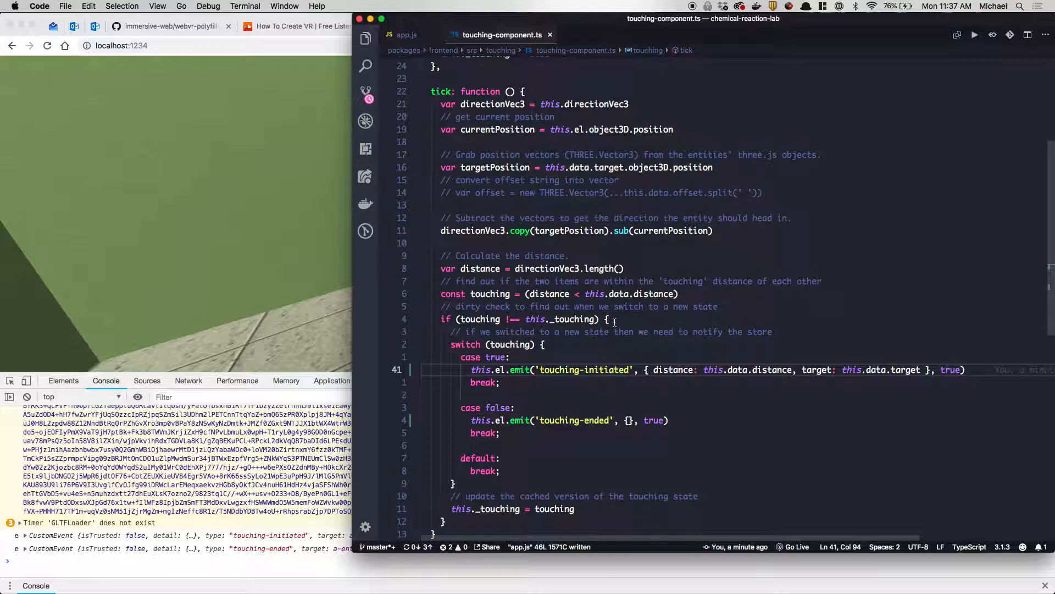
{"action": "left_click", "coordinate": [407, 34]}
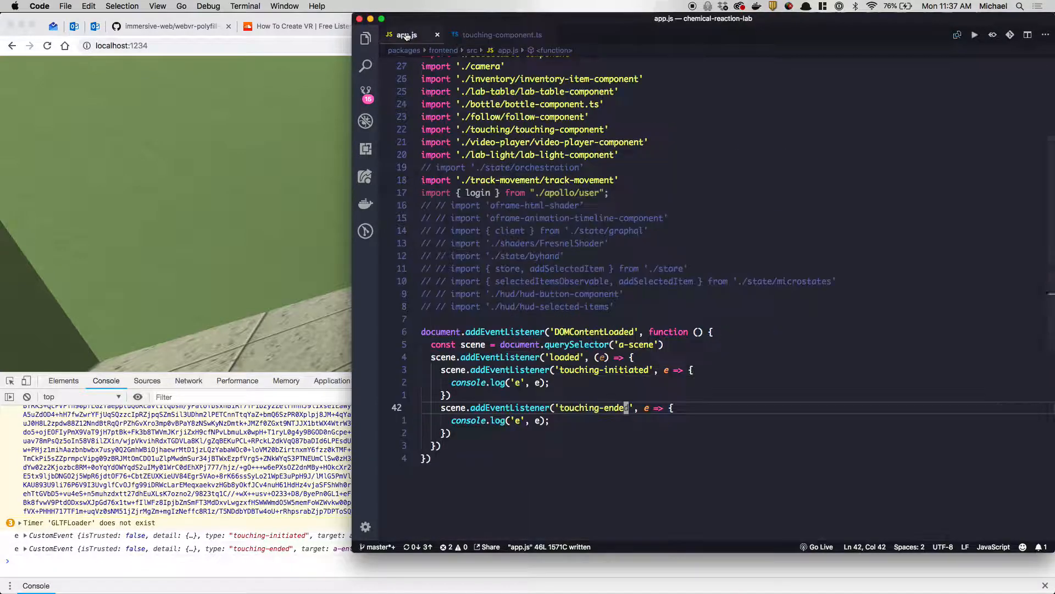